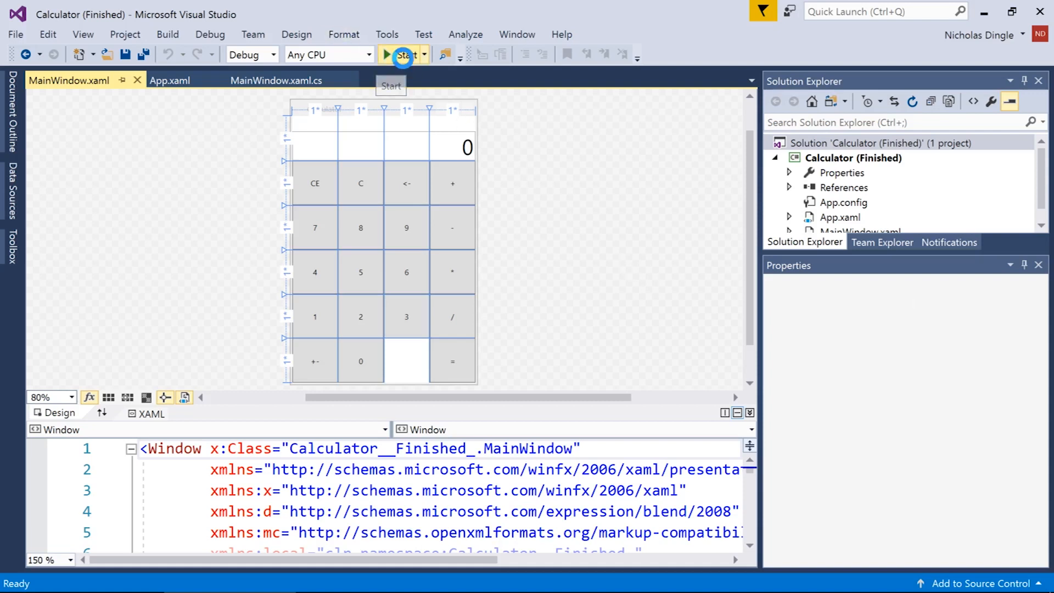
# Run the finished Calculator project and press three number keys in its window.
pyautogui.click(402, 54)
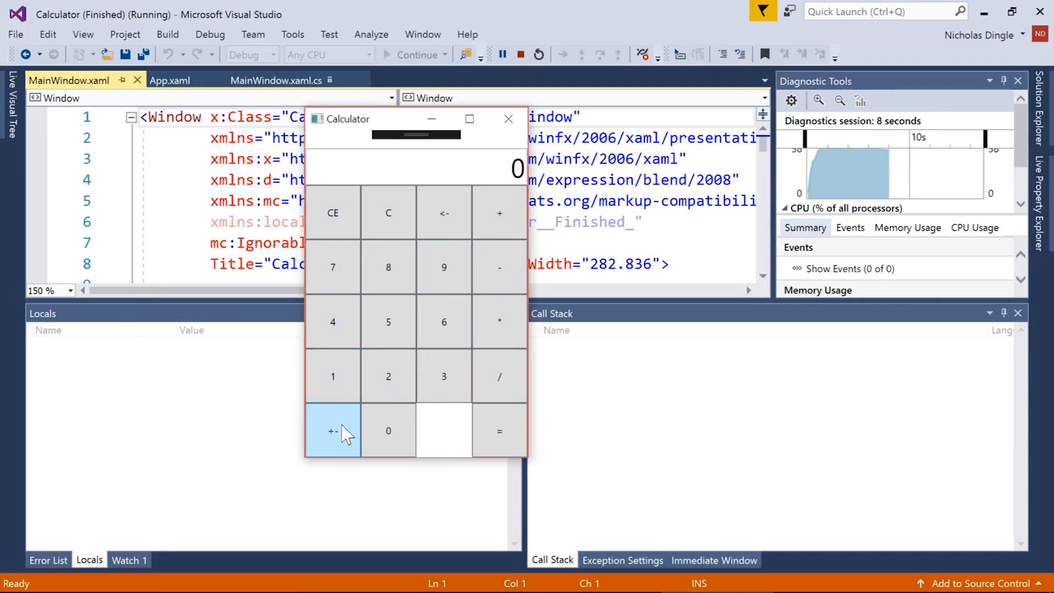
pyautogui.click(388, 321)
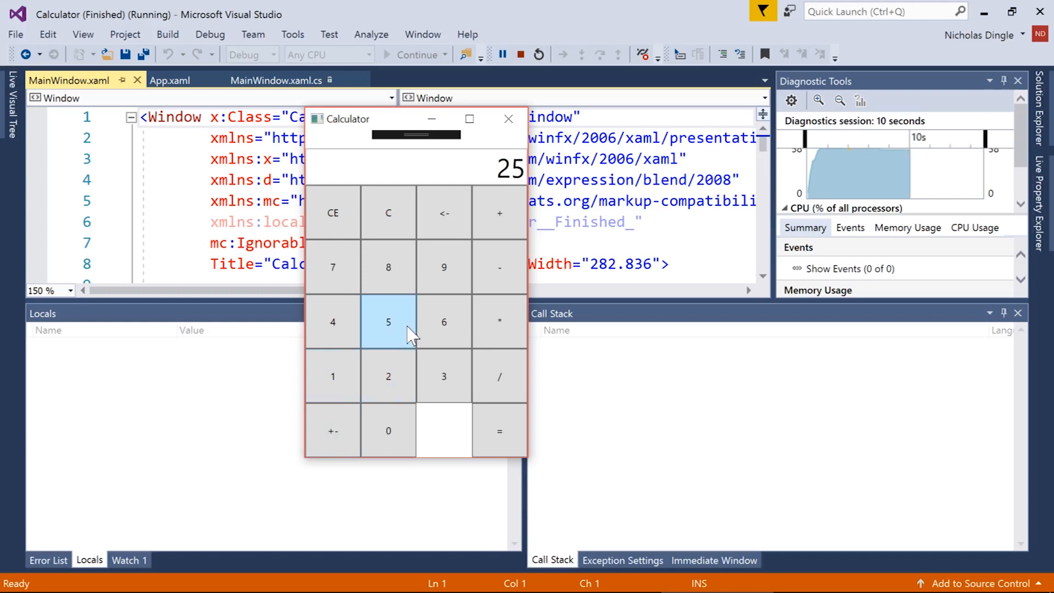
pyautogui.click(443, 266)
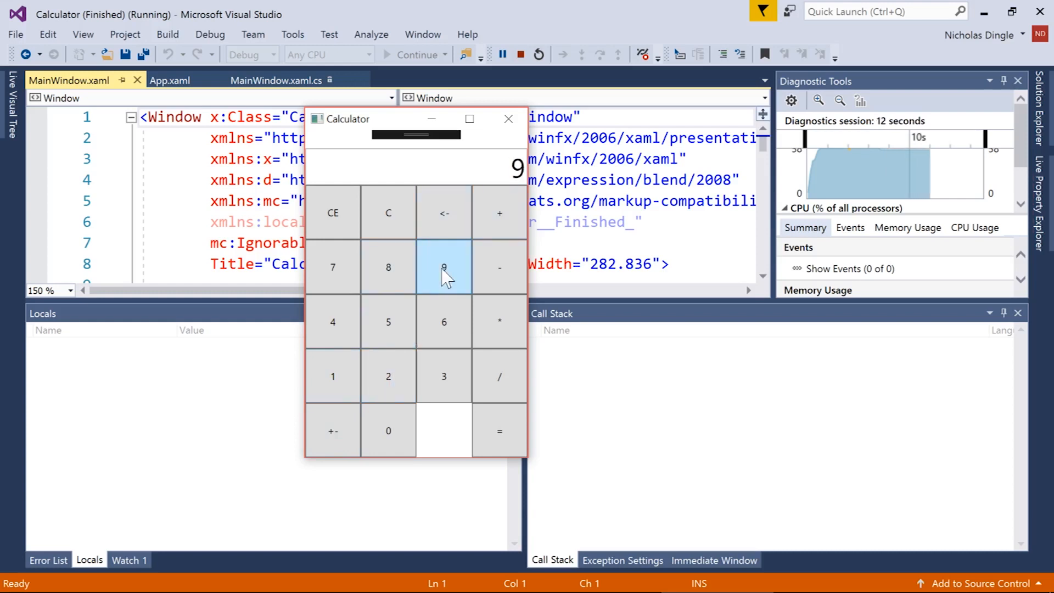
pyautogui.click(498, 430)
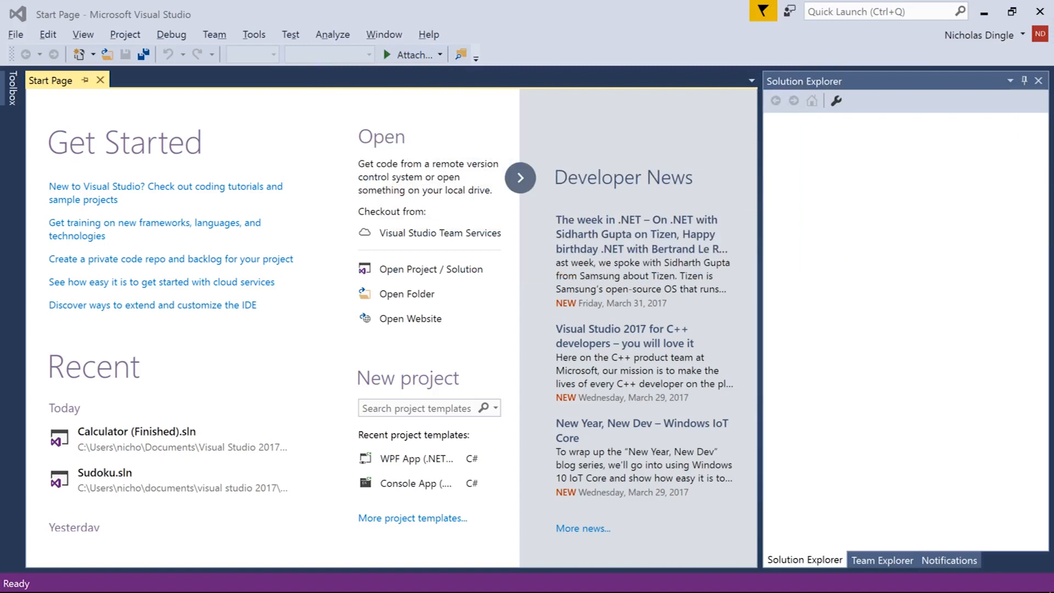
pyautogui.moveTo(392, 457)
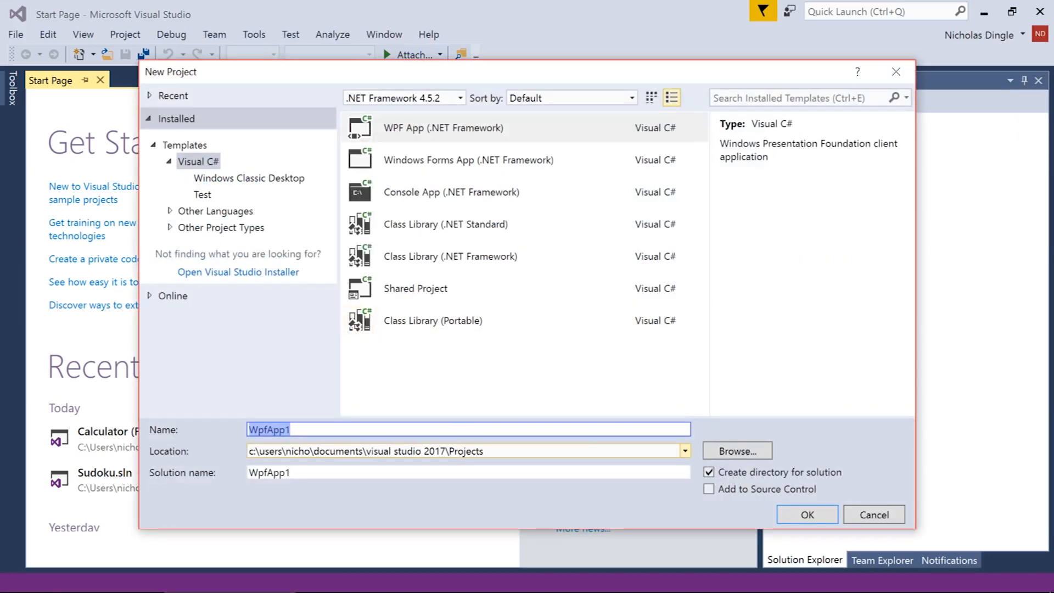
# Create the WPF App project 'Calculator' in the Projects\Youtube folder.
pyautogui.write('Calculator')
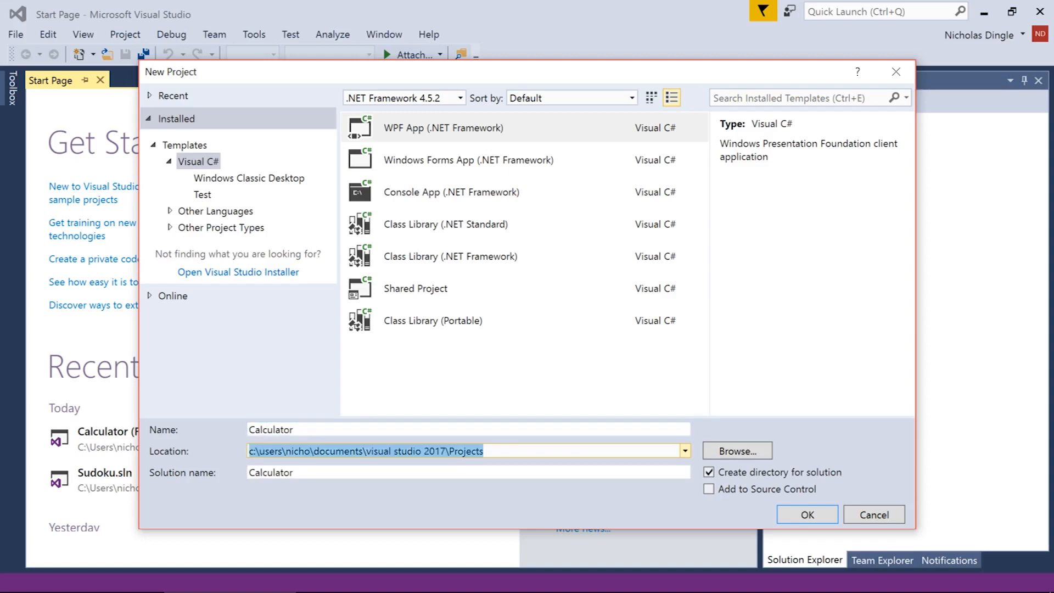
pyautogui.write('\\Youtube')
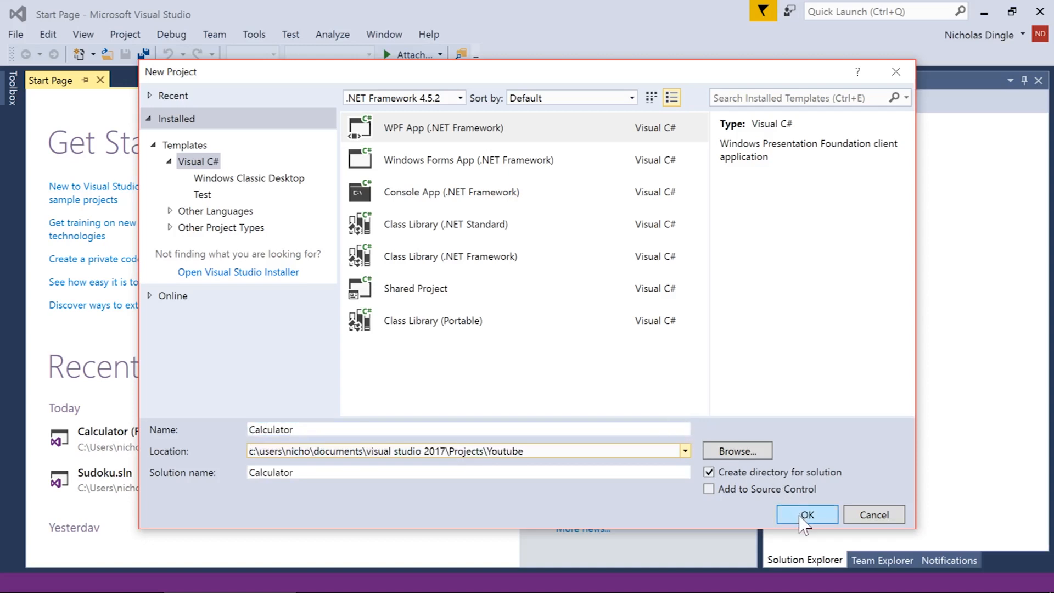
pyautogui.click(806, 514)
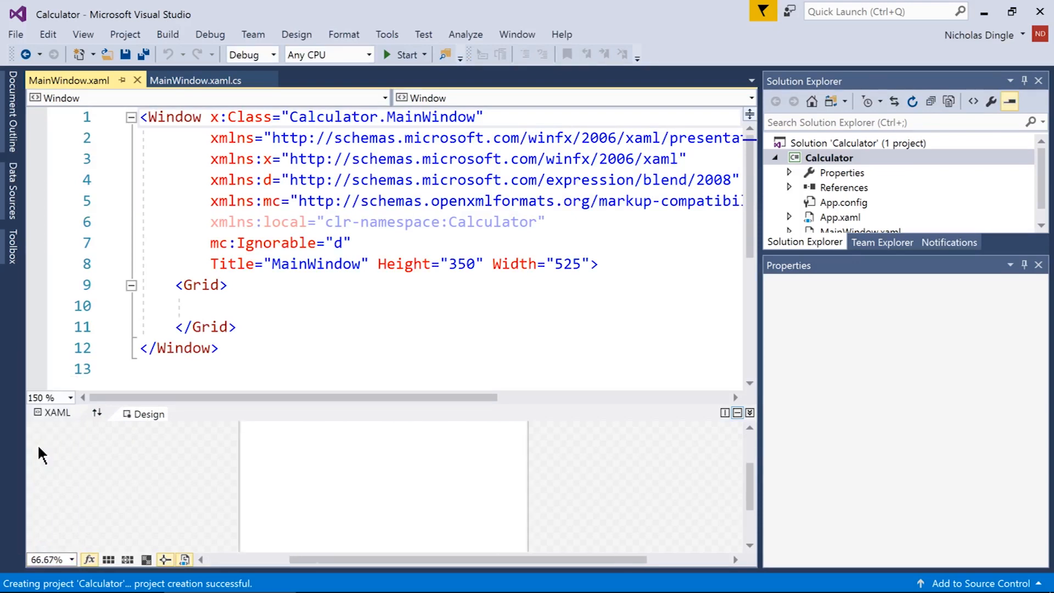
pyautogui.moveTo(748, 484)
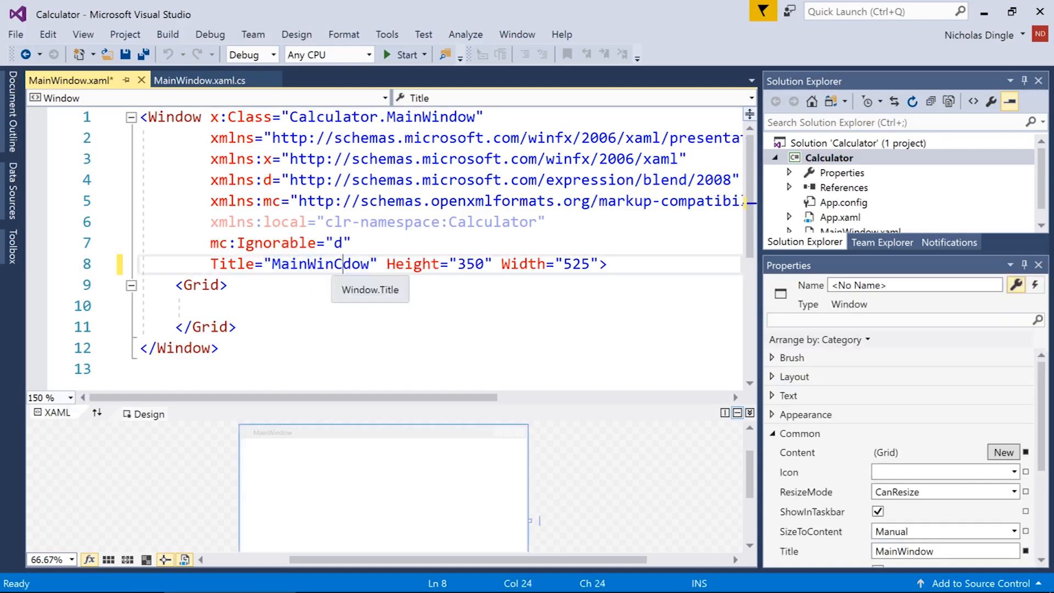
# Set the window Title to Calculator, Height to 430 and Width to 280.
pyautogui.write('C')
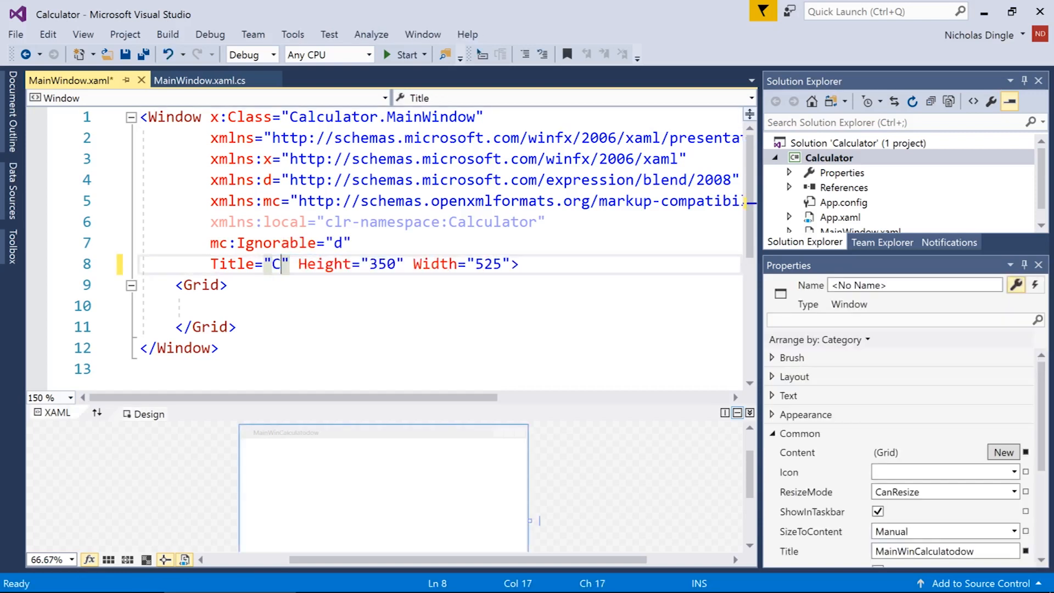
pyautogui.write('alculator')
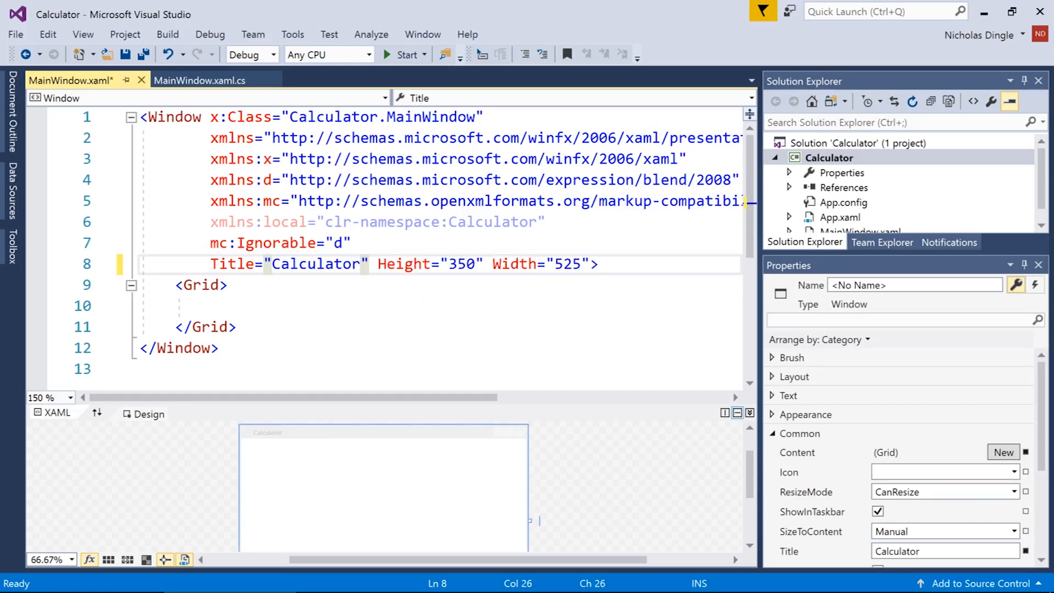
pyautogui.write('430')
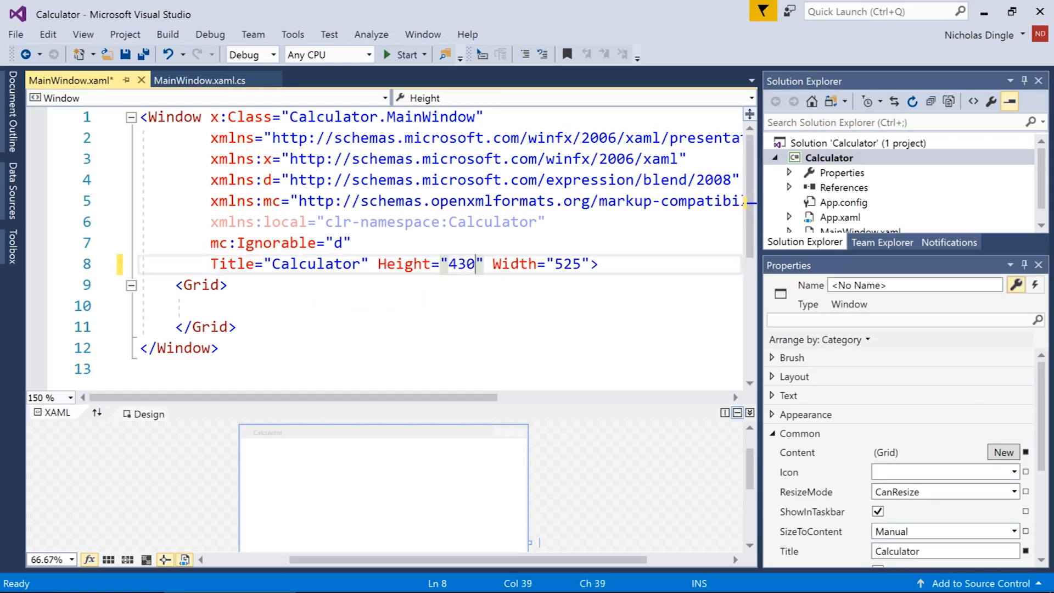
pyautogui.doubleClick(568, 264)
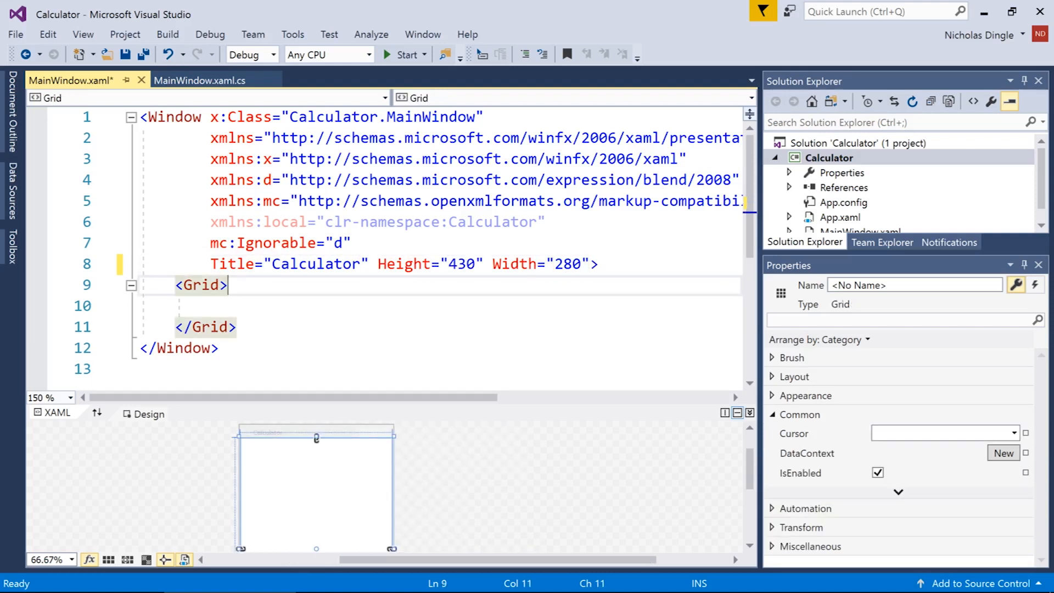
# Add Grid.ColumnDefinitions with four ColumnDefinition elements inside the Grid.
pyautogui.press('enter')
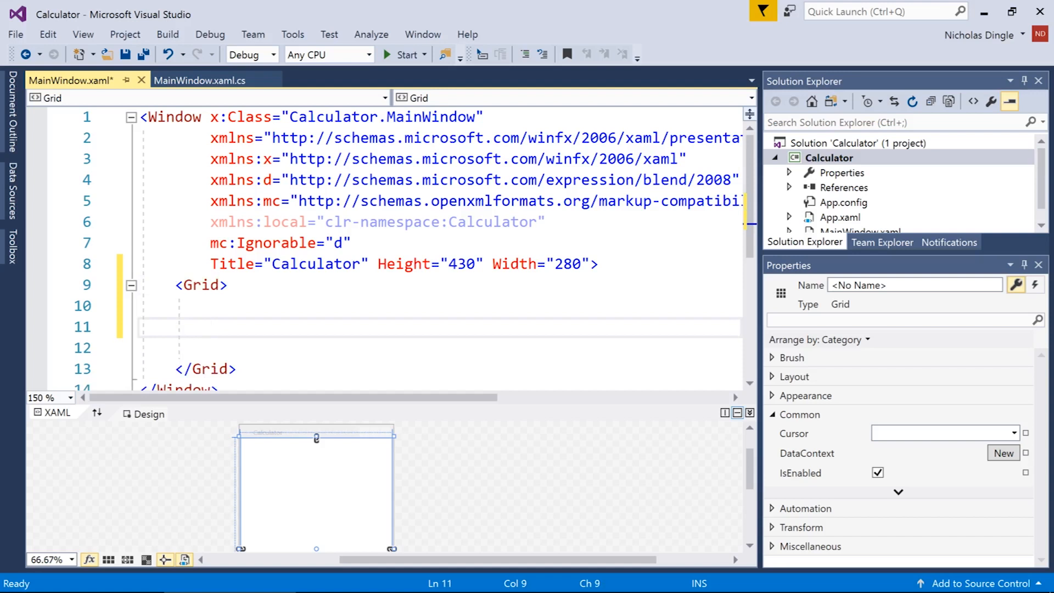
pyautogui.write('<')
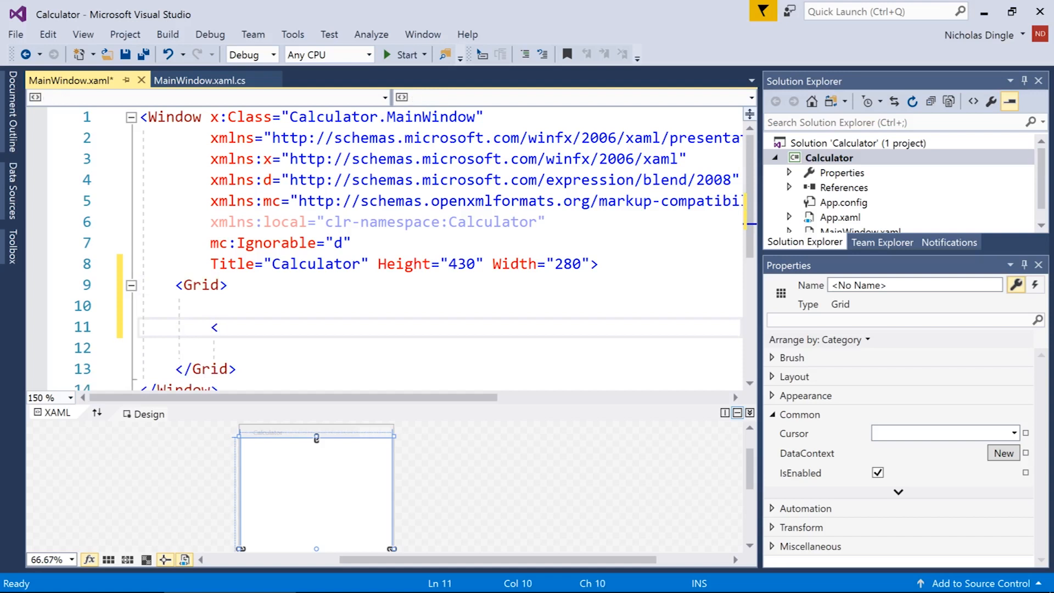
pyautogui.write('Grid.ColumnDefinitions>')
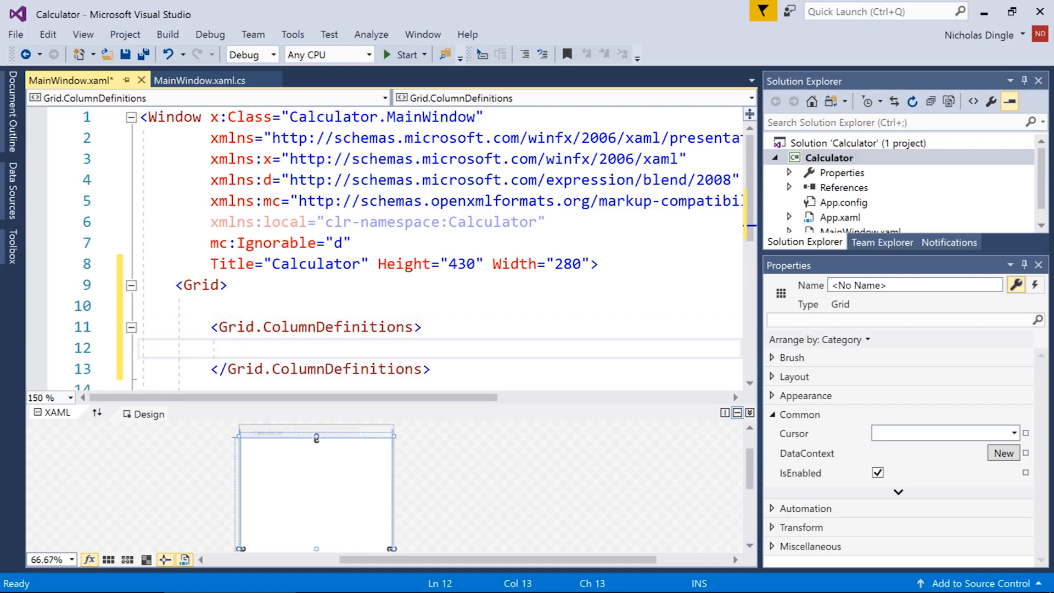
pyautogui.write('<col')
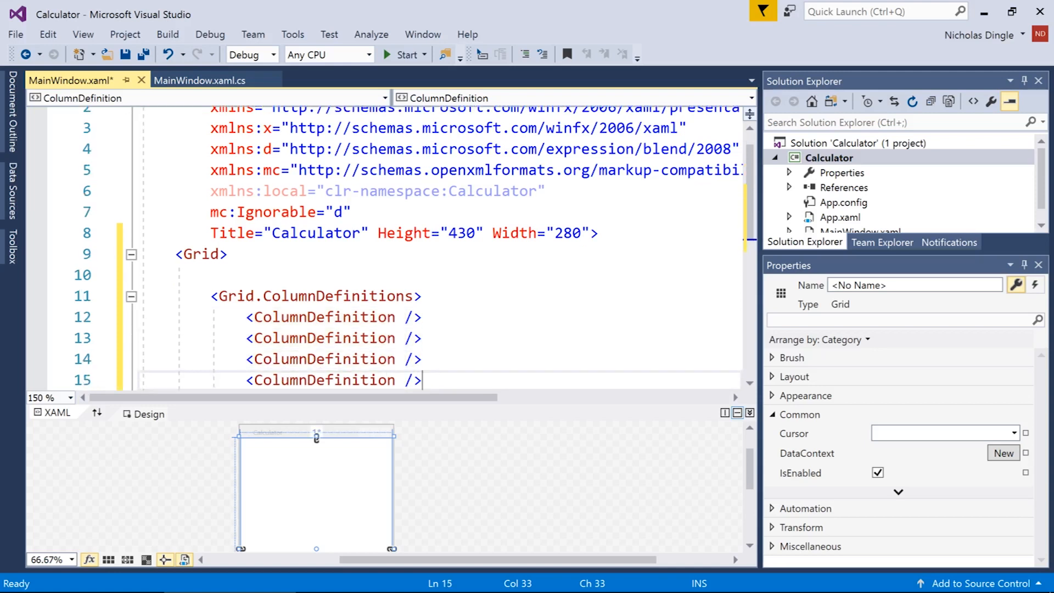
pyautogui.scroll(-3)
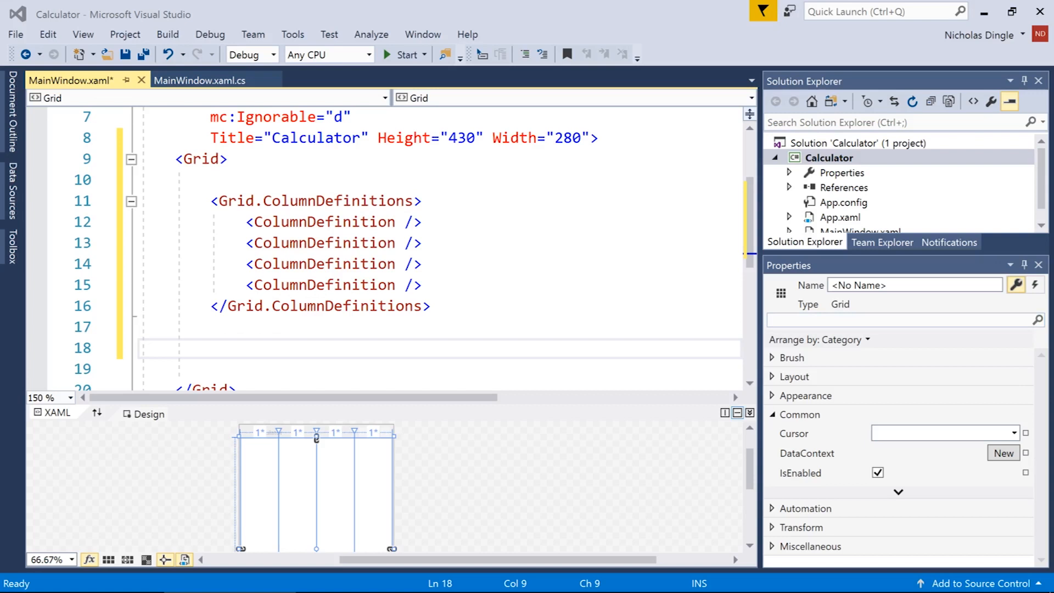
# Add Grid.RowDefinitions with six RowDefinition elements.
pyautogui.write('<Grid.RowDefinitions>')
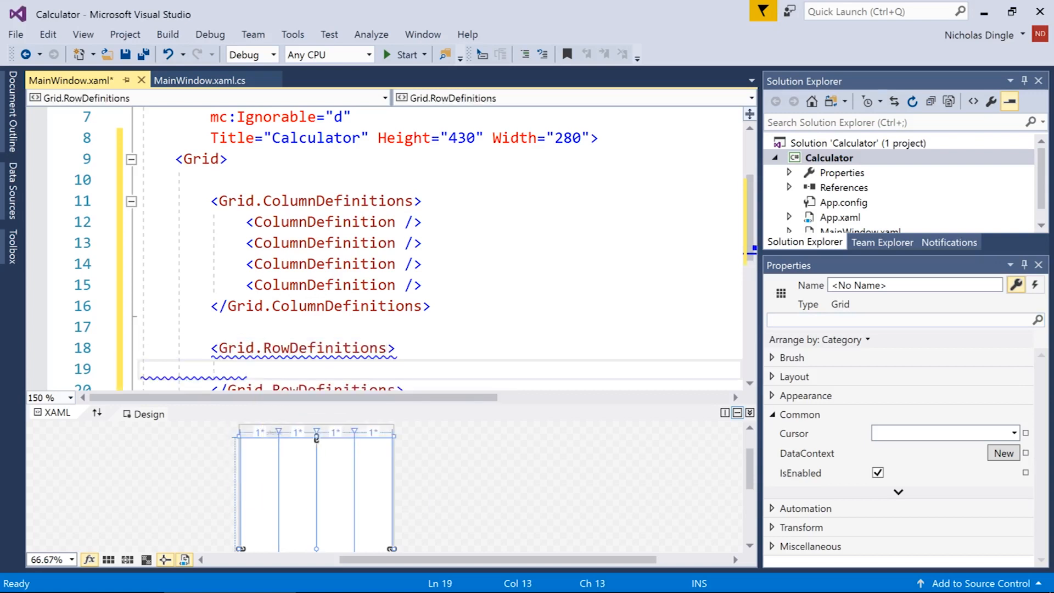
pyautogui.write('<RowDefinition')
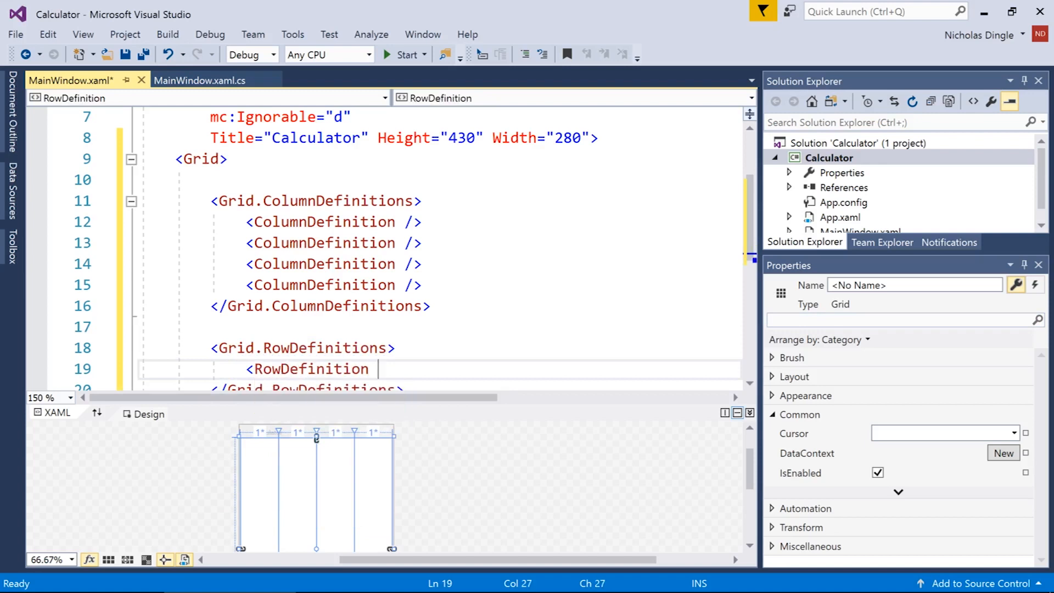
pyautogui.write('/>')
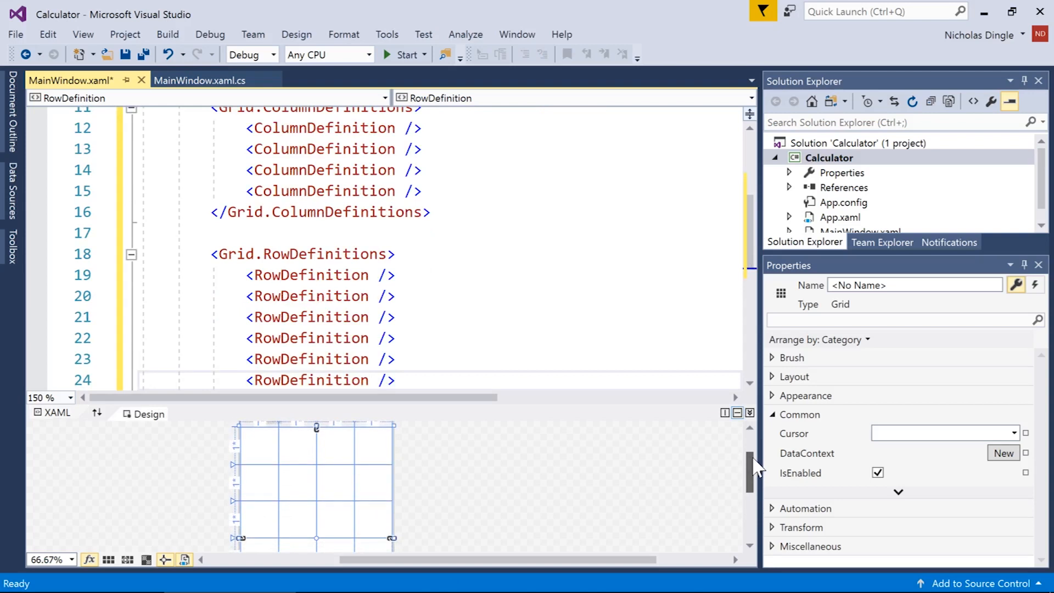
pyautogui.moveTo(786, 306)
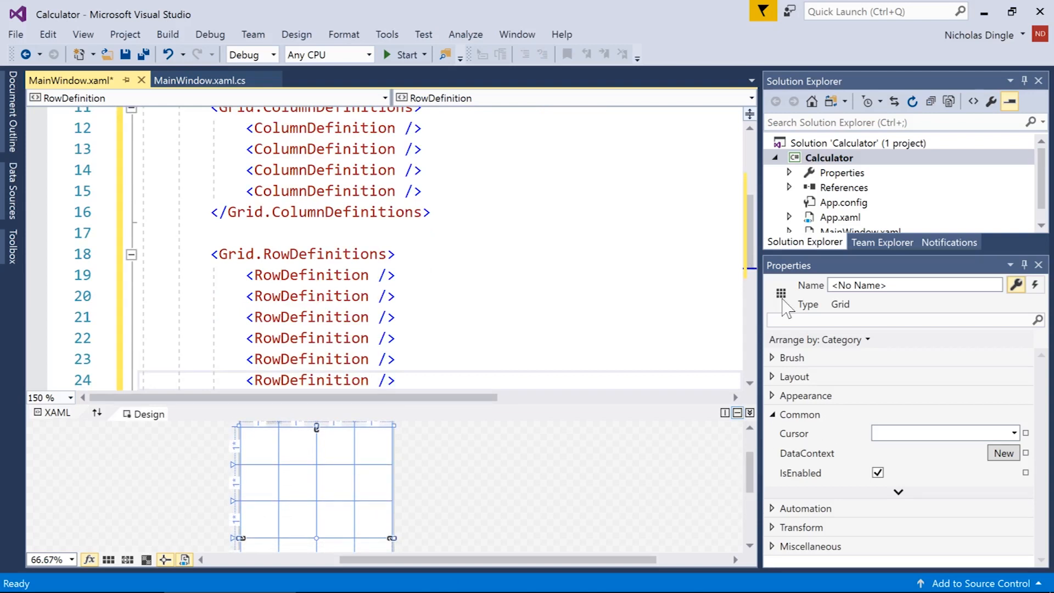
pyautogui.scroll(-3)
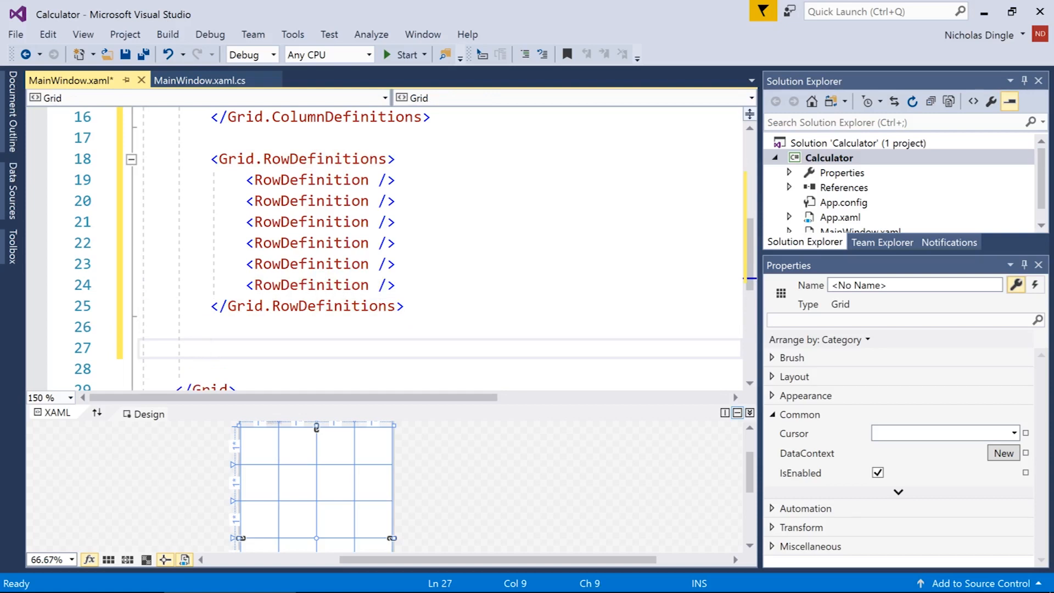
# Add a 'Number buttons' comment and a first Button at Grid.Column 0.
pyautogui.write('<!---->')
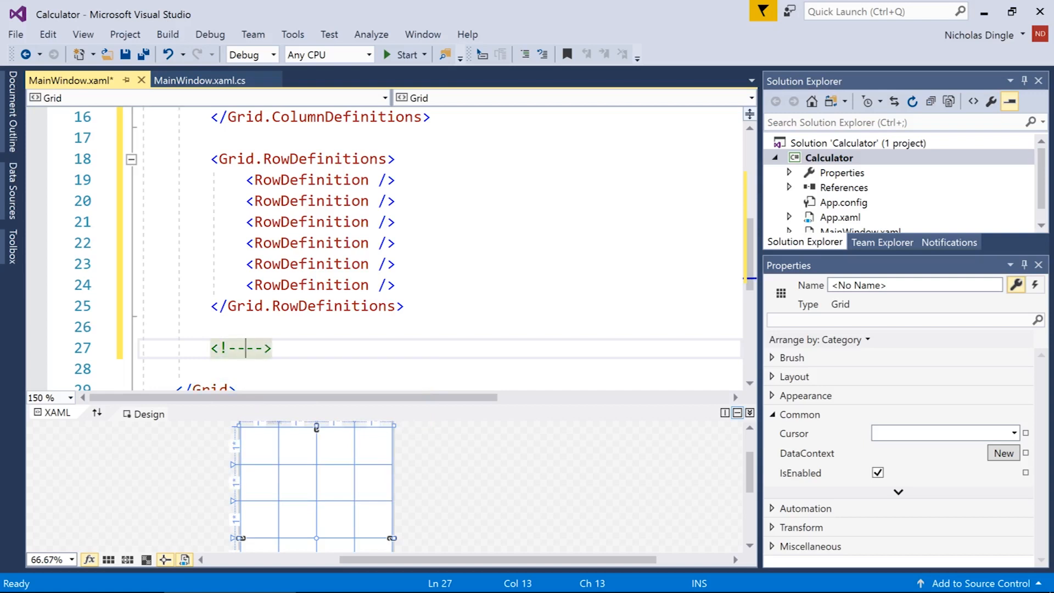
pyautogui.write('Number buttons')
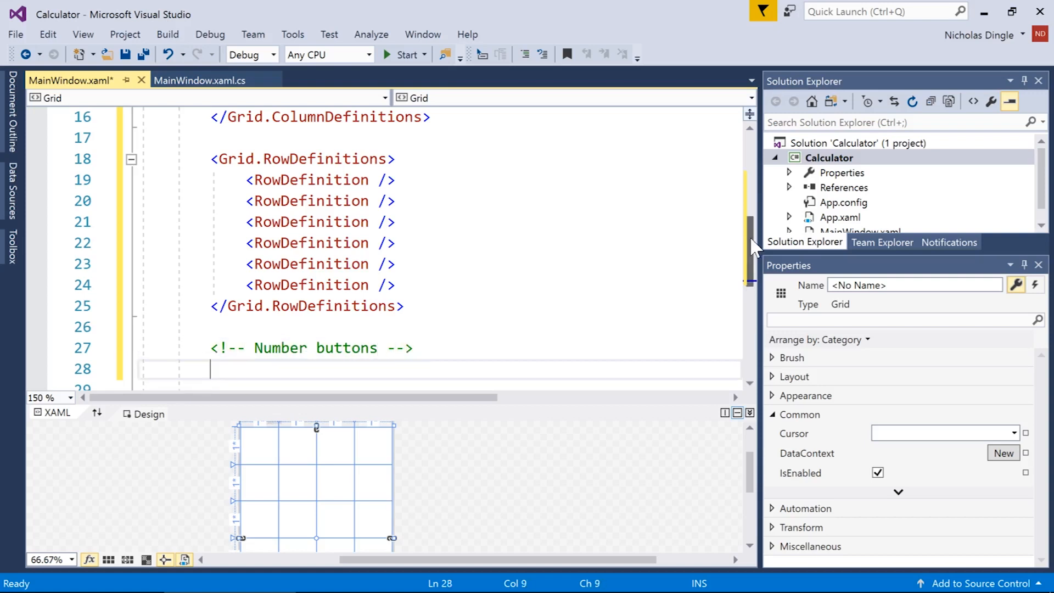
pyautogui.scroll(-3)
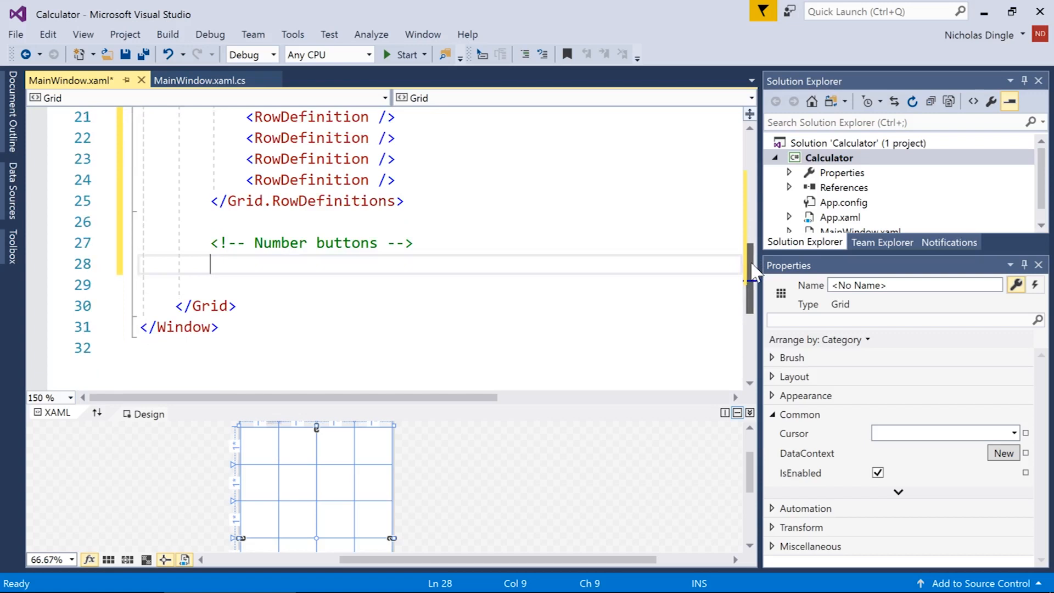
pyautogui.write('<Button')
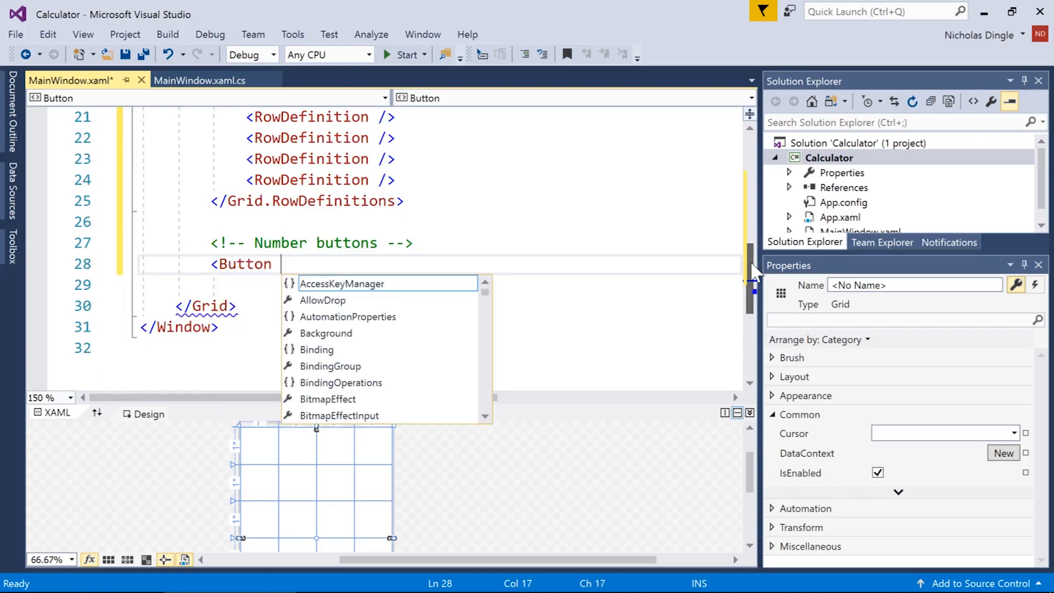
pyautogui.write('grid')
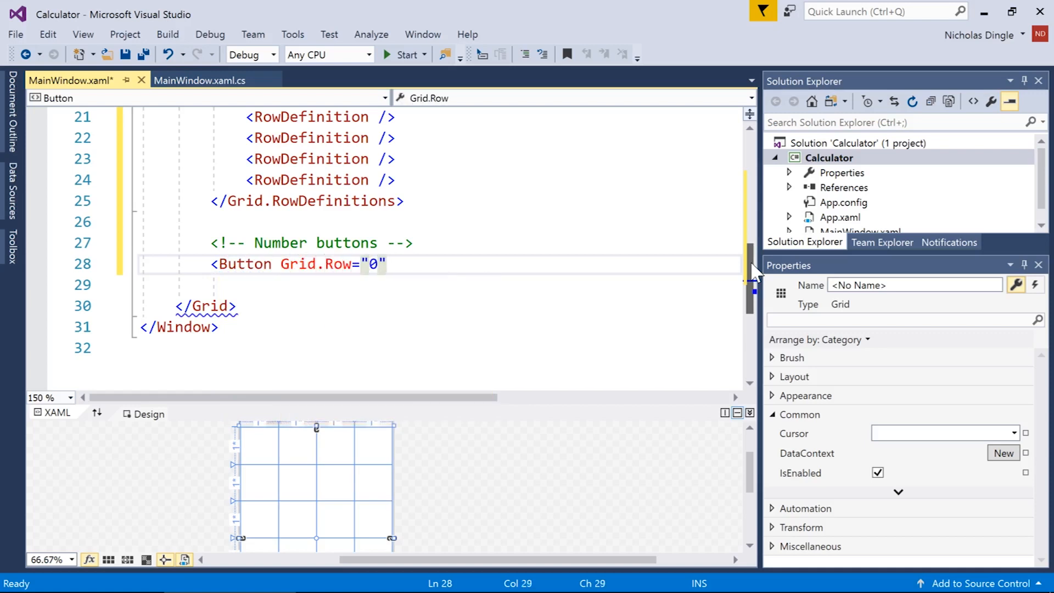
pyautogui.write('Grid.Column="0"></Button>')
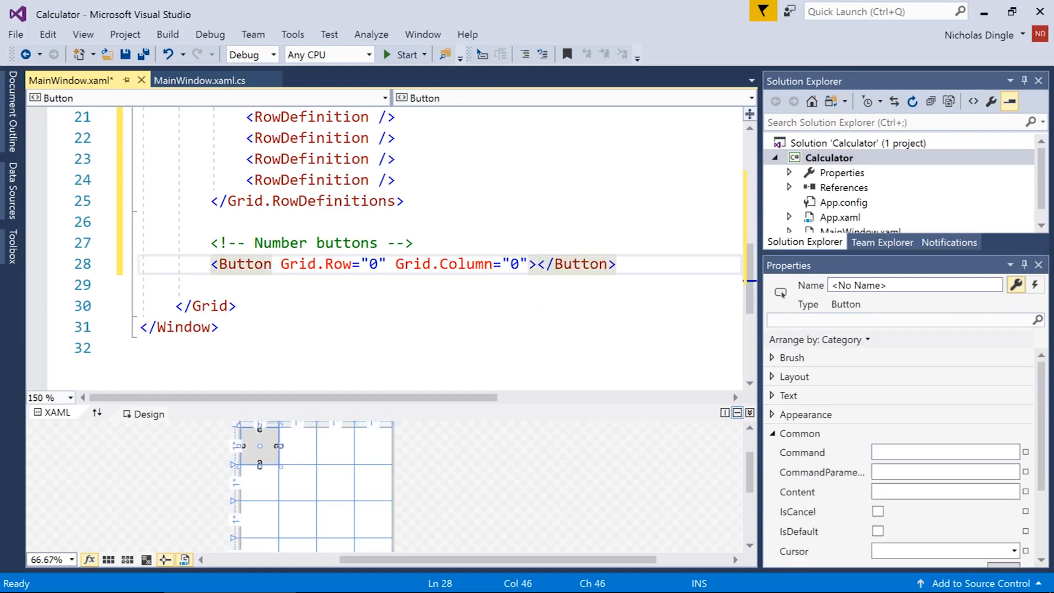
# Turn copied buttons into digits 7-8-9, 4-5-6, 1-2-3 and 0 across rows 2–5.
pyautogui.write('7')
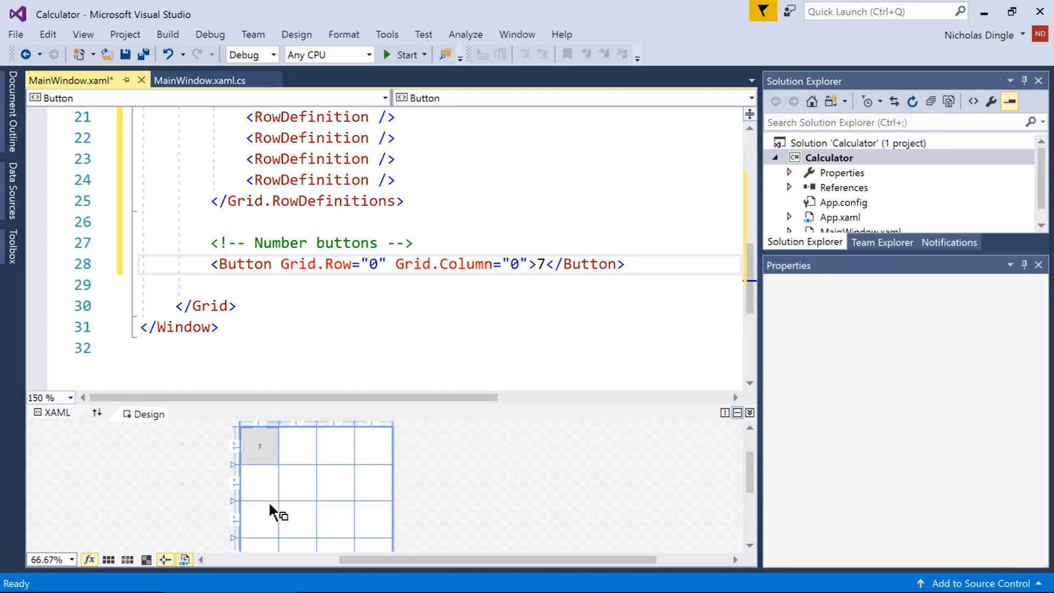
pyautogui.moveTo(262, 471)
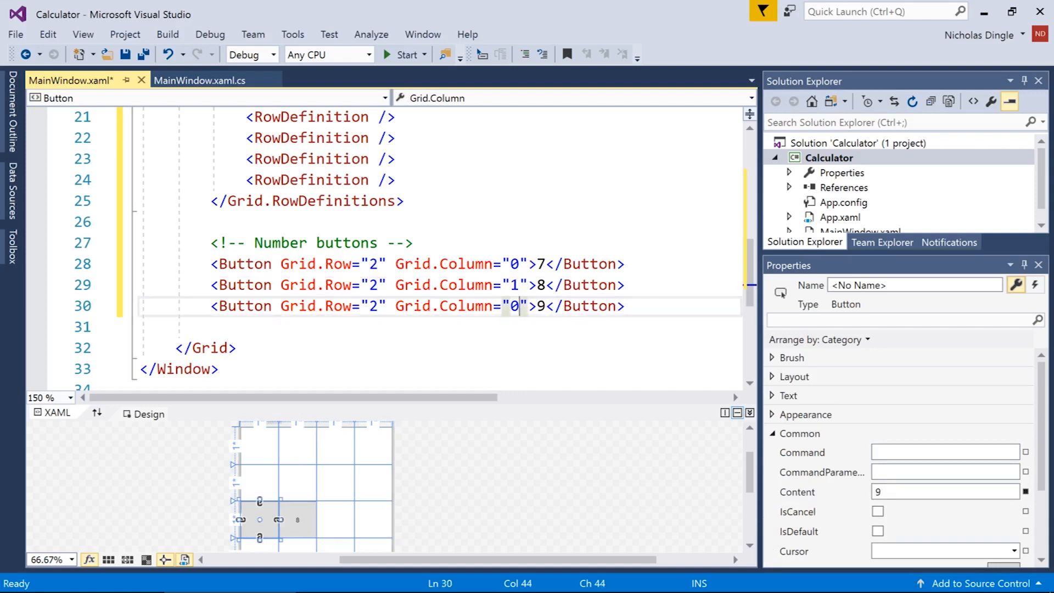
pyautogui.write('2')
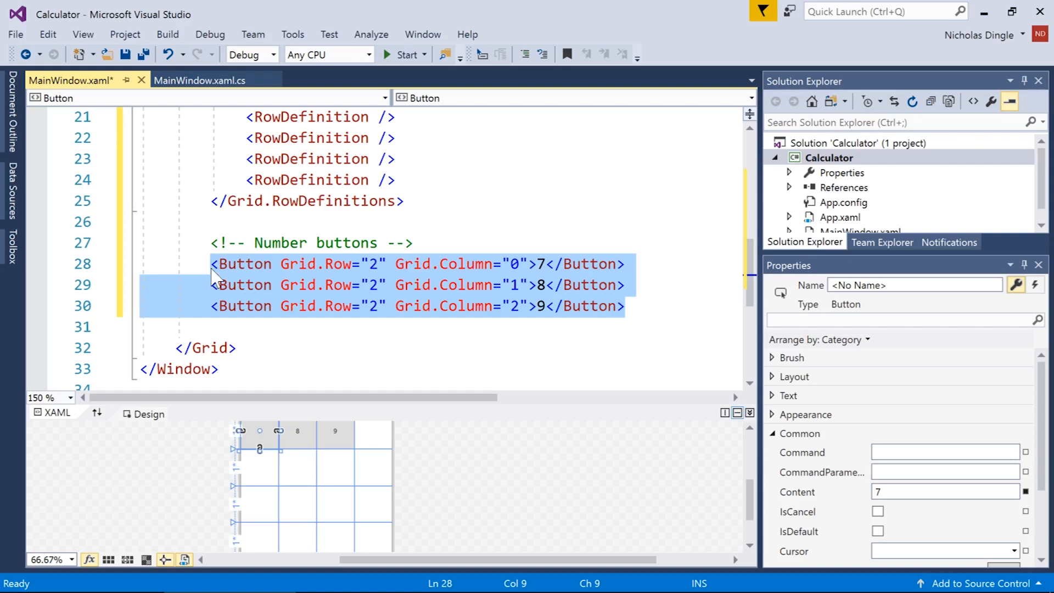
pyautogui.moveTo(602, 266)
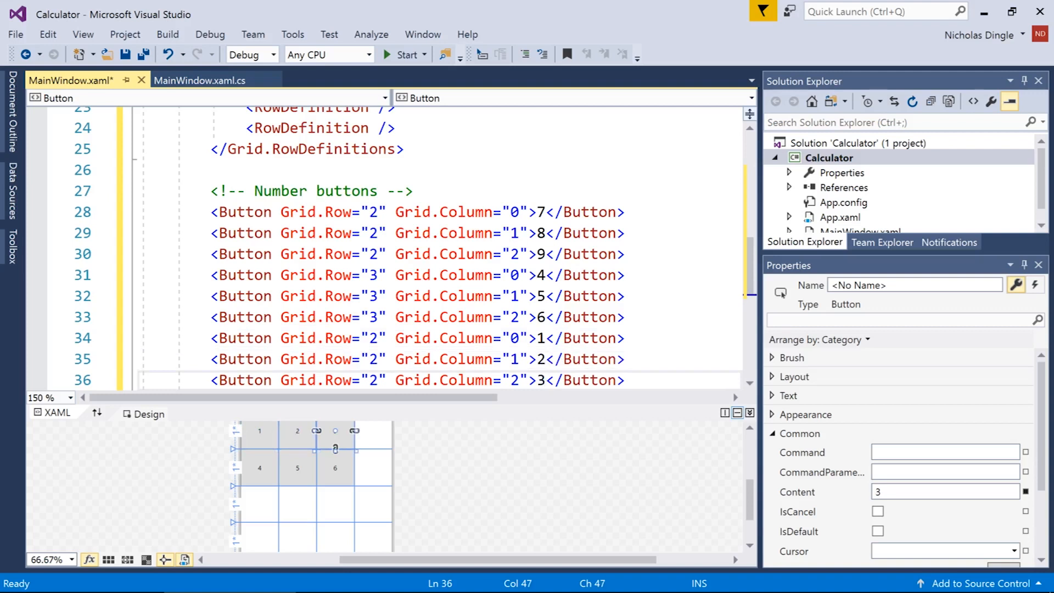
pyautogui.write('4')
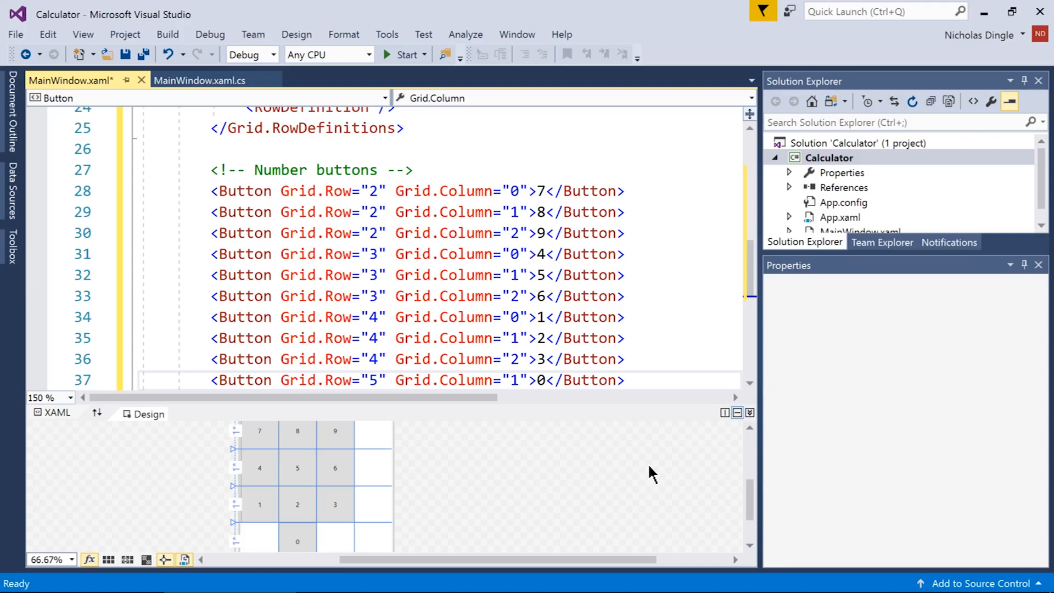
pyautogui.moveTo(748, 260)
pyautogui.write('<!---->')
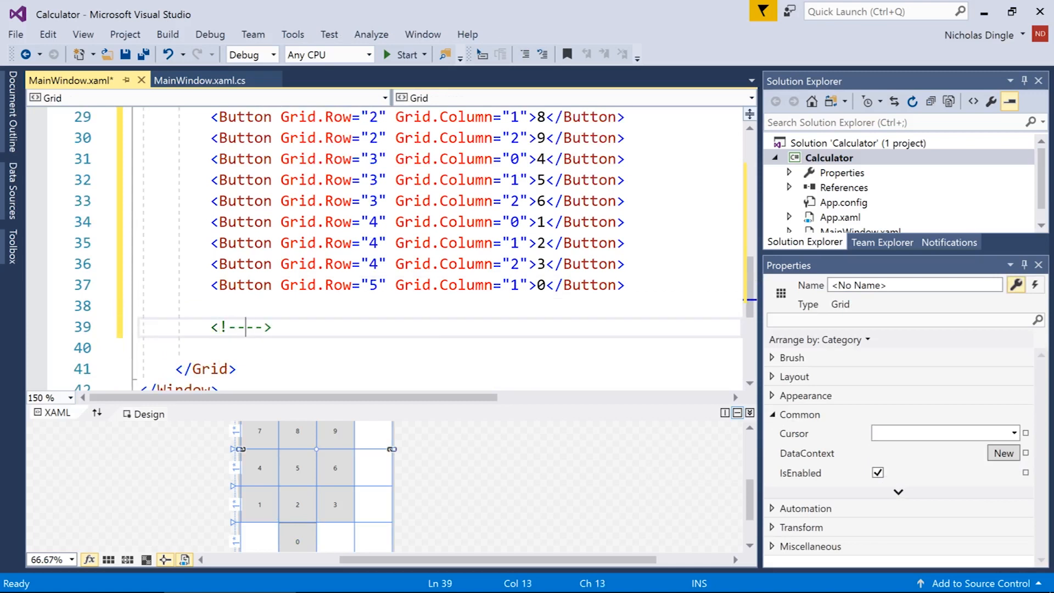
# Add a 'Maths button' comment and five column-3 buttons, starting with + and -.
pyautogui.write('Maths')
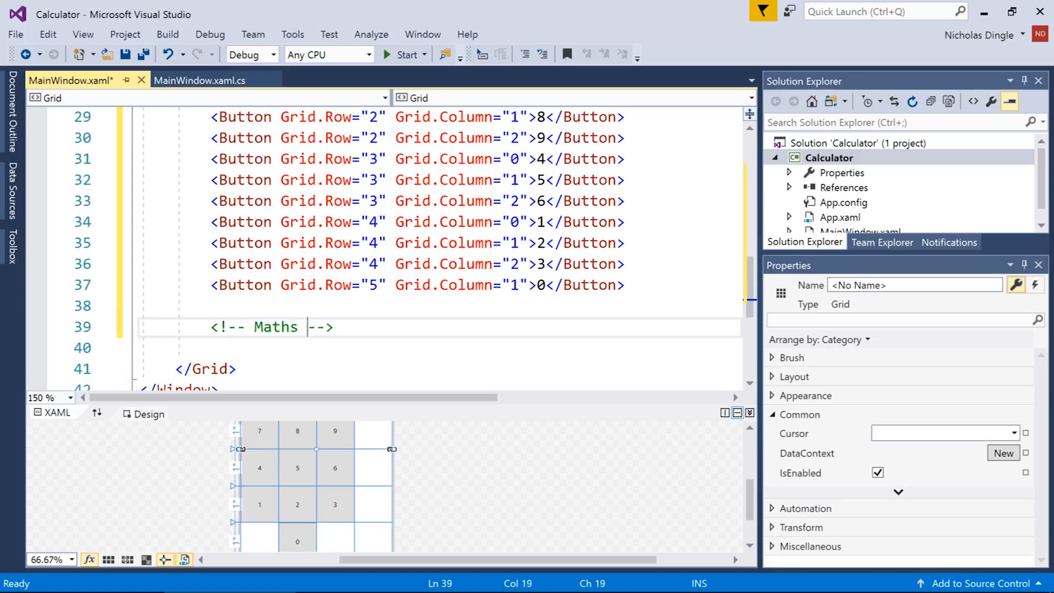
pyautogui.write('button')
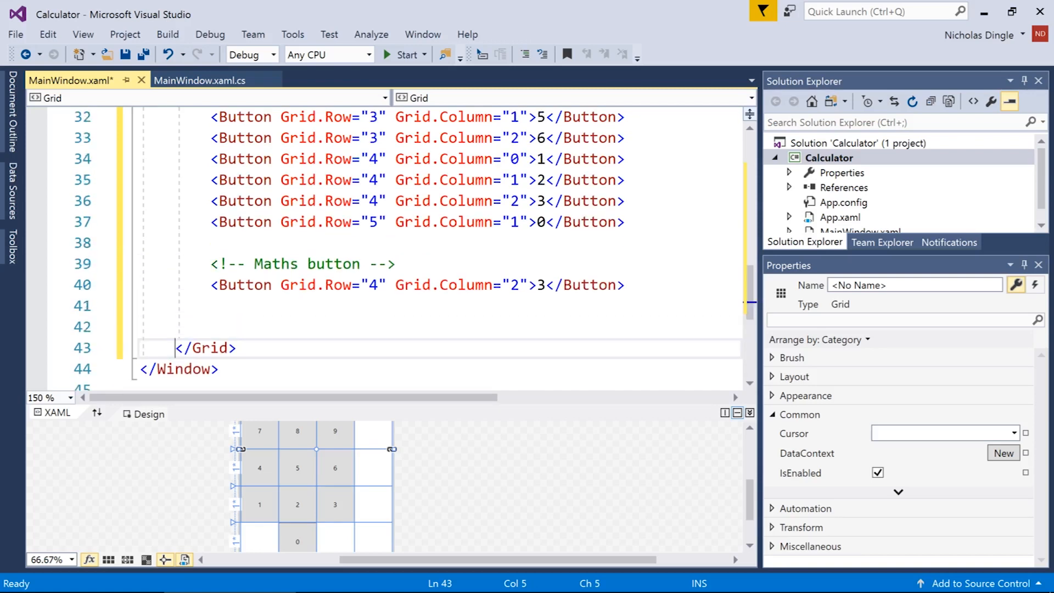
pyautogui.moveTo(377, 444)
pyautogui.write('2')
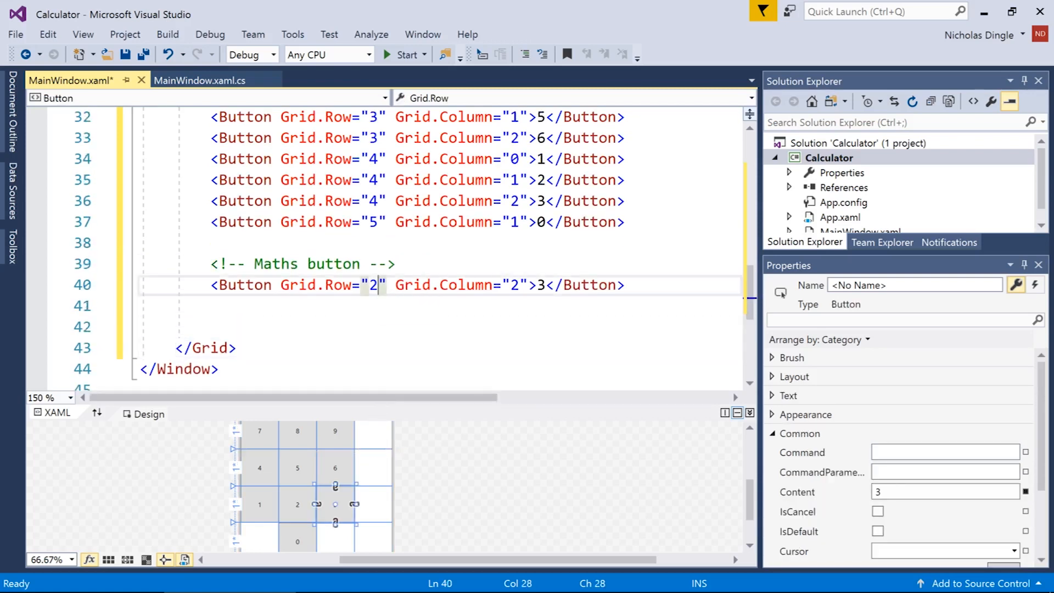
pyautogui.write('3')
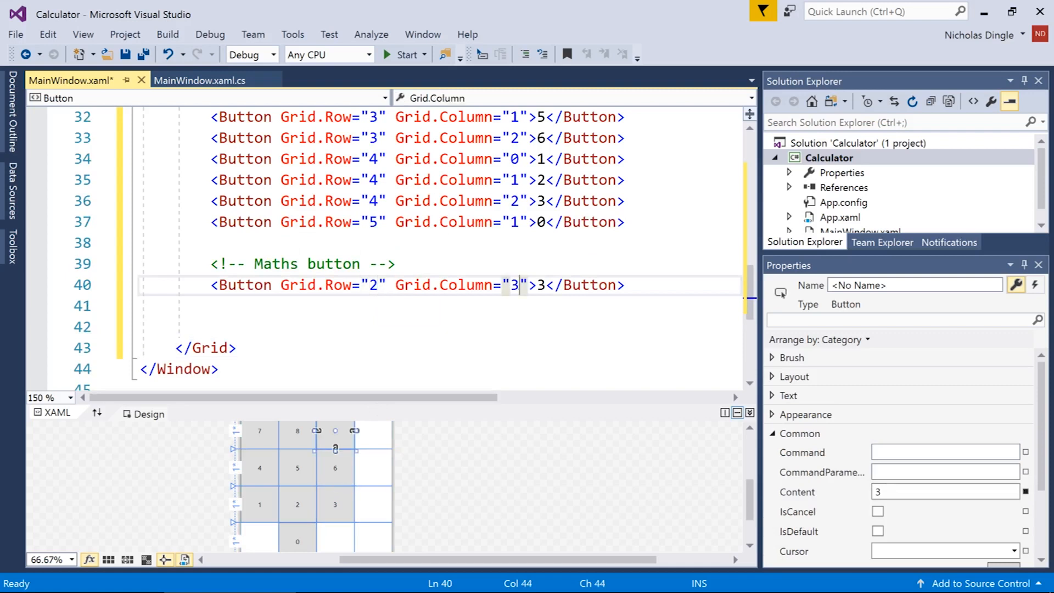
pyautogui.write('+')
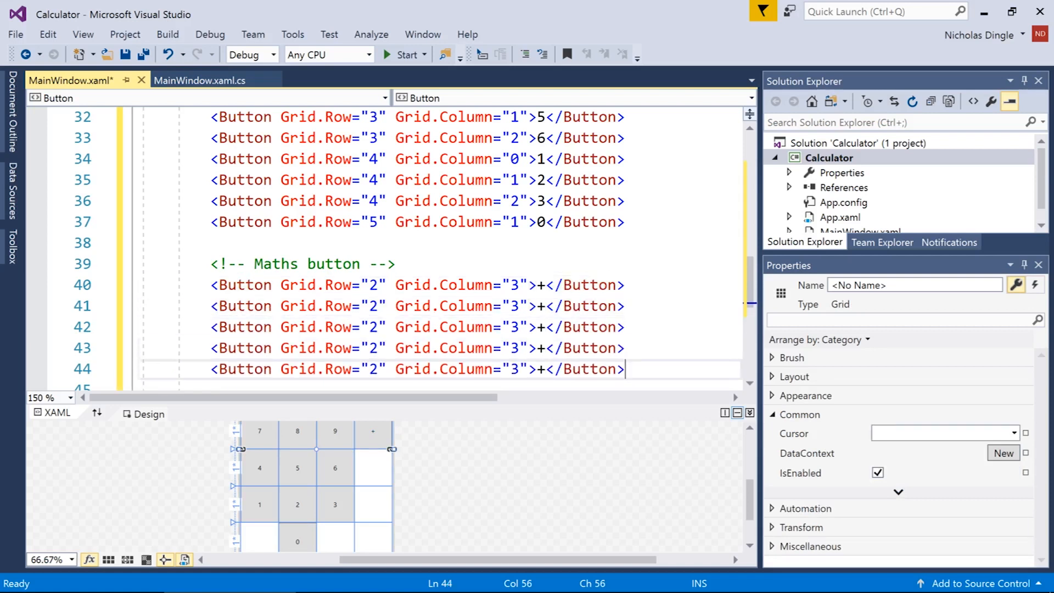
pyautogui.write('-')
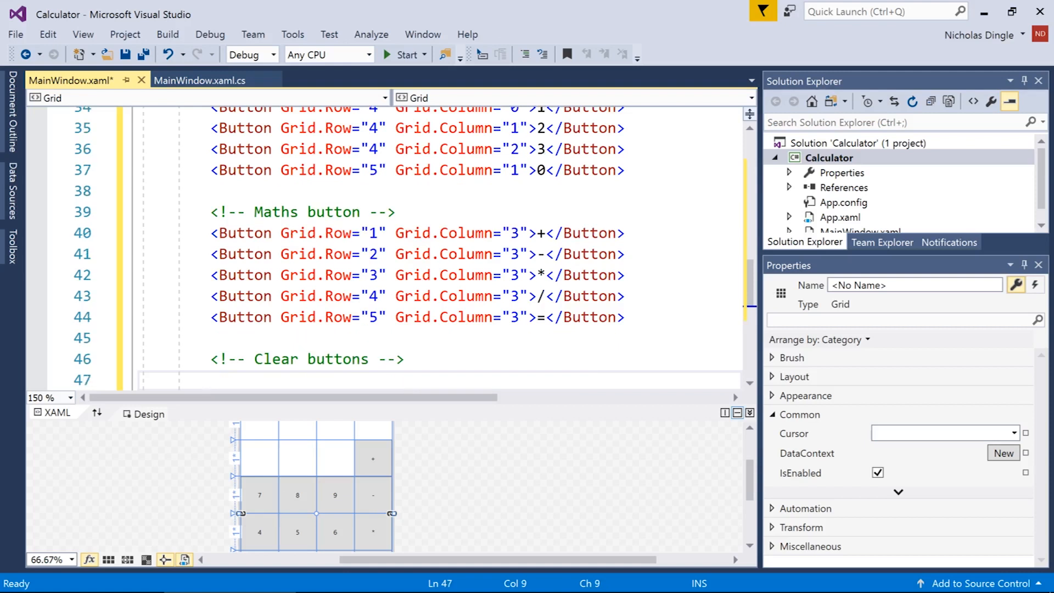
# Finish the * / = operators and add CE, C and <= clear buttons in row 1.
pyautogui.scroll(-3)
pyautogui.write('<Button Grid.Row="1" Grid.Column="3">CE</Button>')
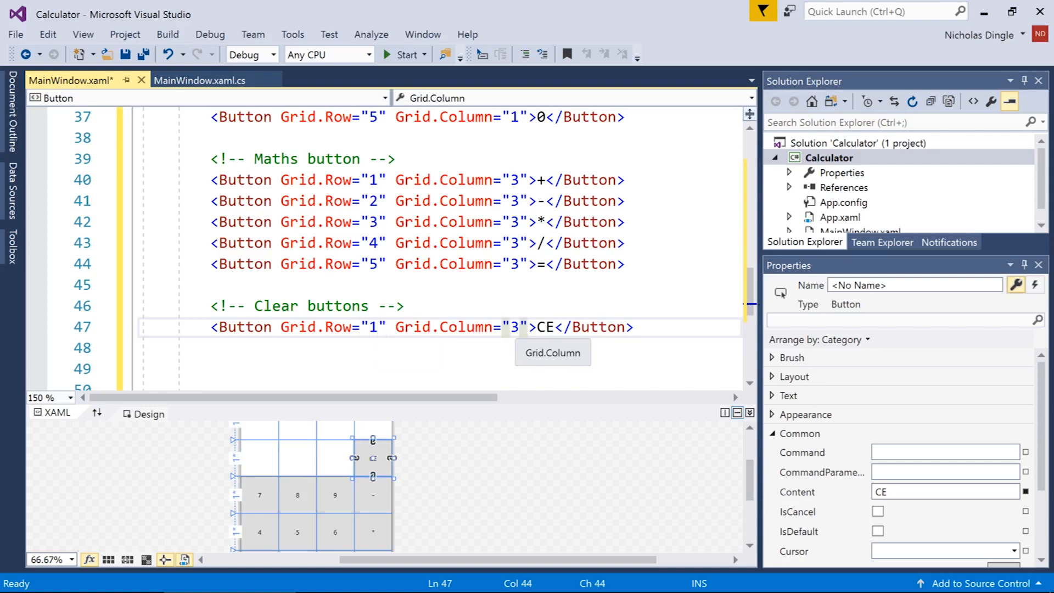
pyautogui.write('0')
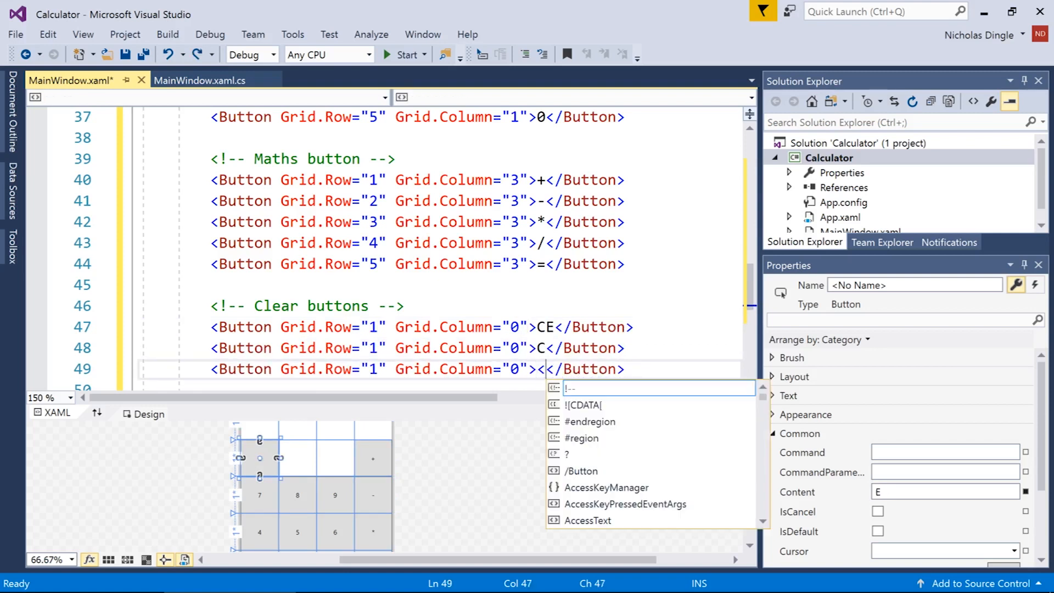
pyautogui.write('="')
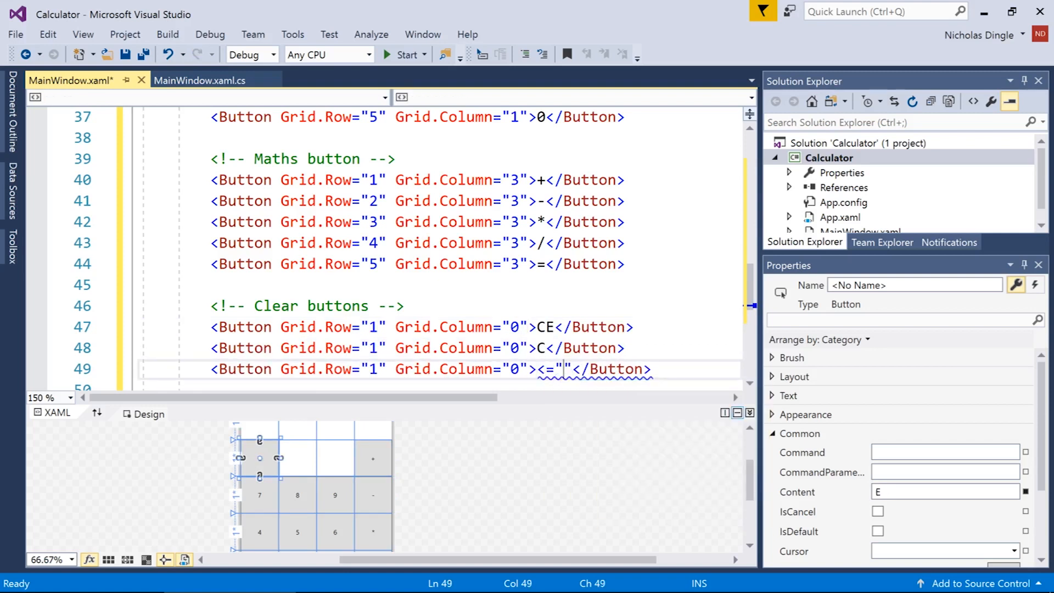
pyautogui.press('Backspace')
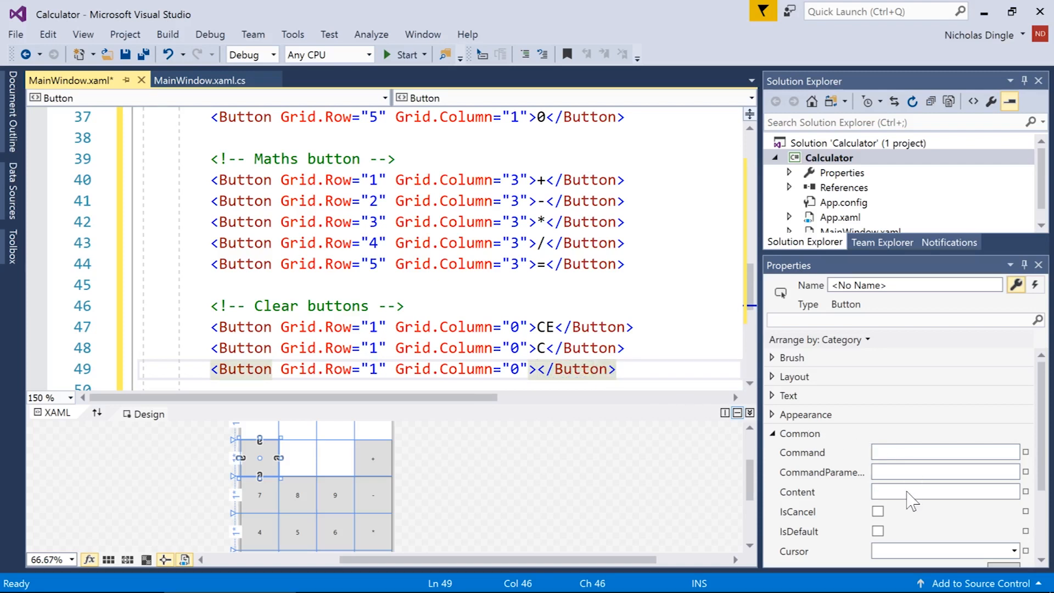
pyautogui.write('<=')
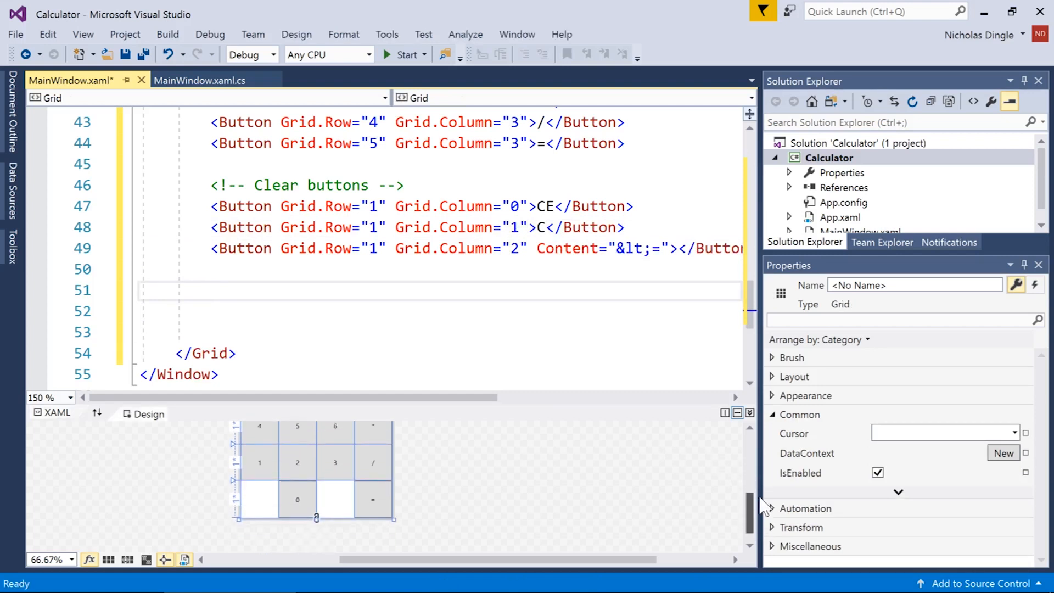
# Add a 'Positive and negative button' comment and a +- button at row 5, column 0.
pyautogui.click(209, 291)
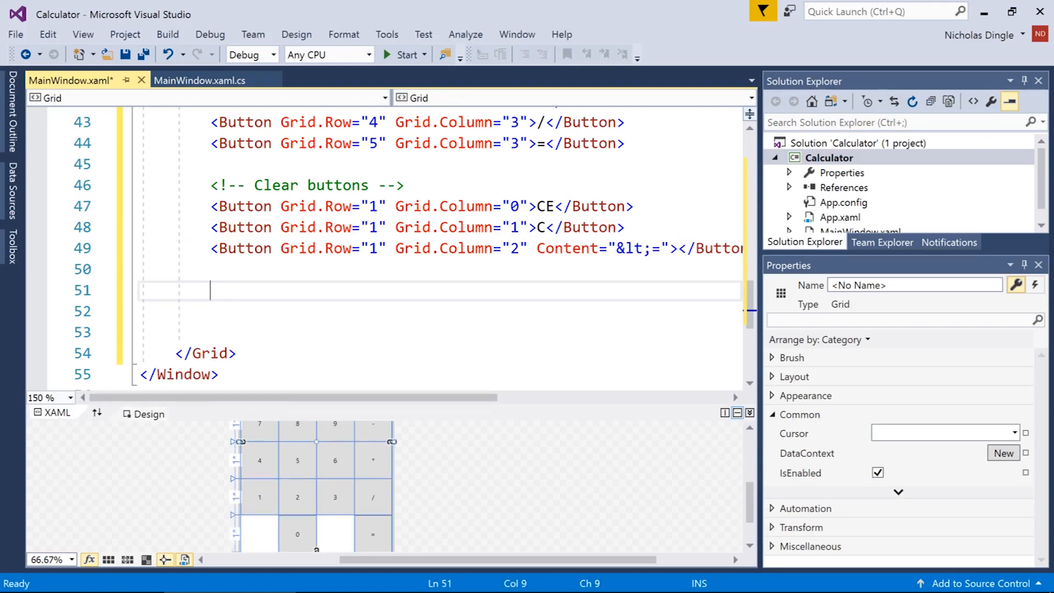
pyautogui.write('<!---->')
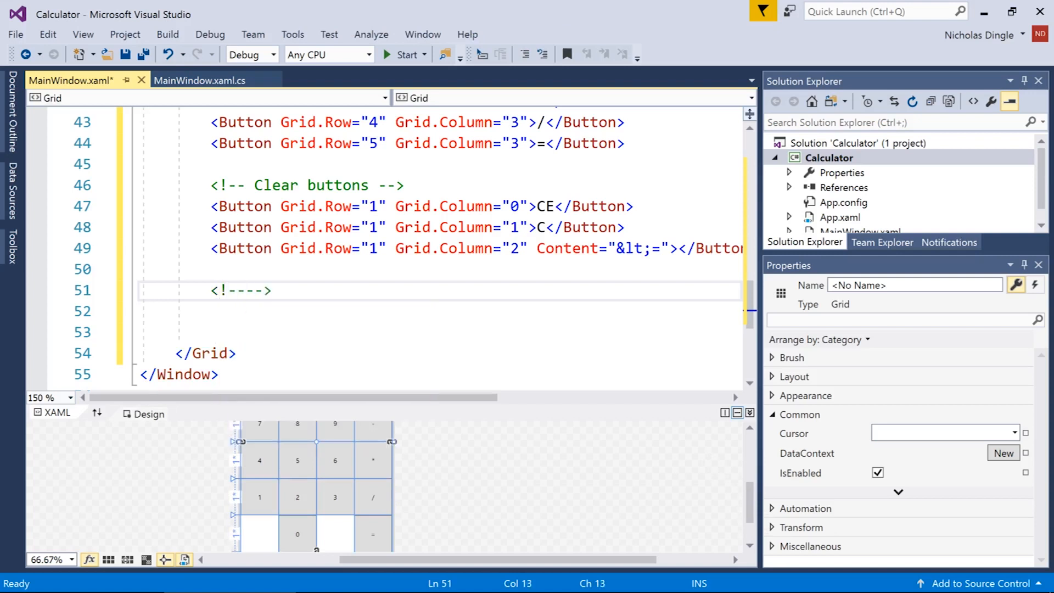
pyautogui.write('Positive and negative bu')
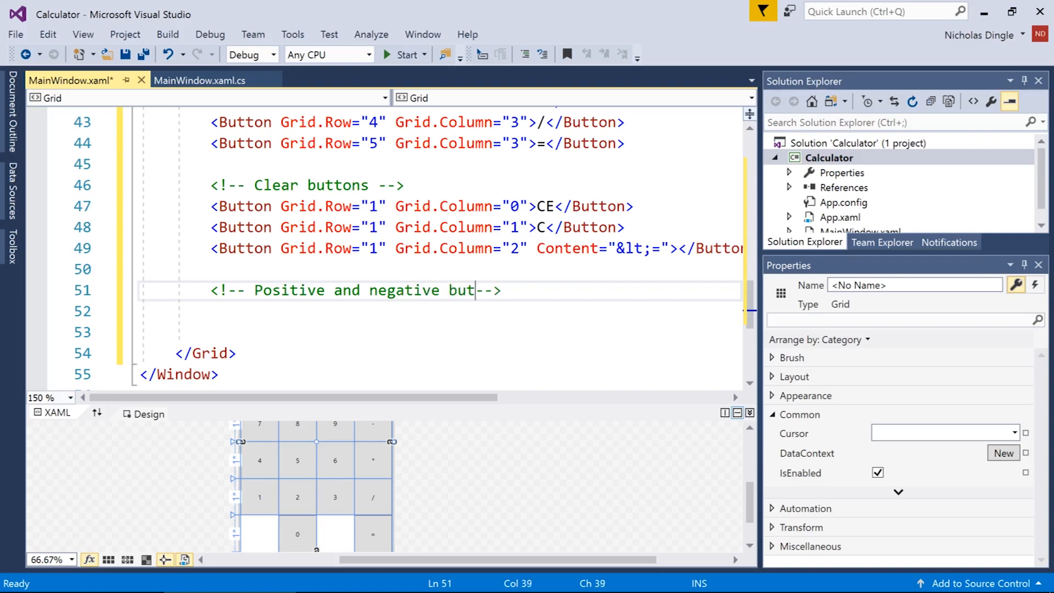
pyautogui.write('ton')
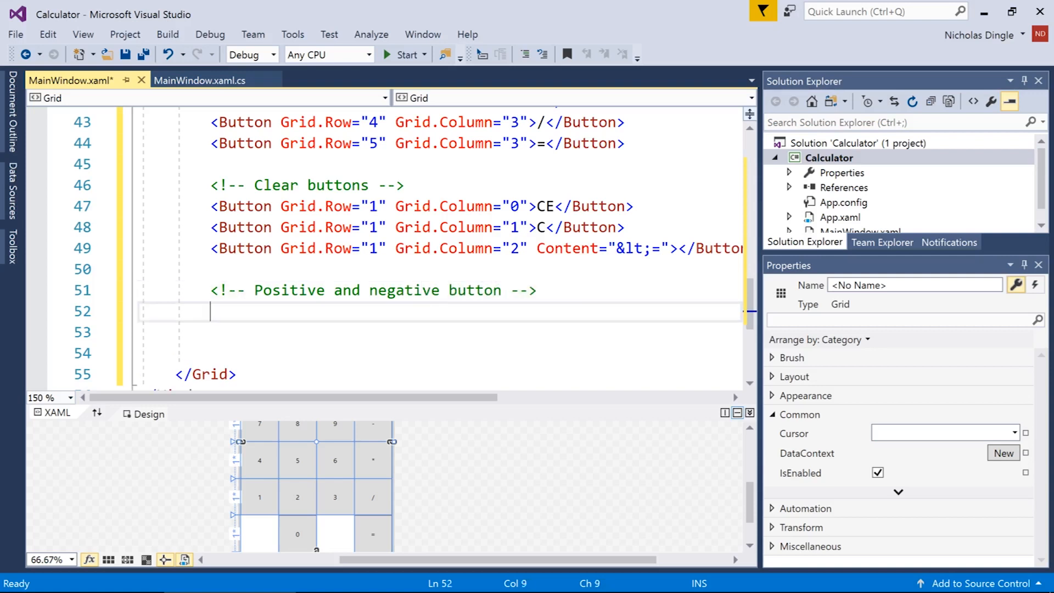
pyautogui.write('<Button Grid.Row="1" Grid.Column="0">CE</Button>')
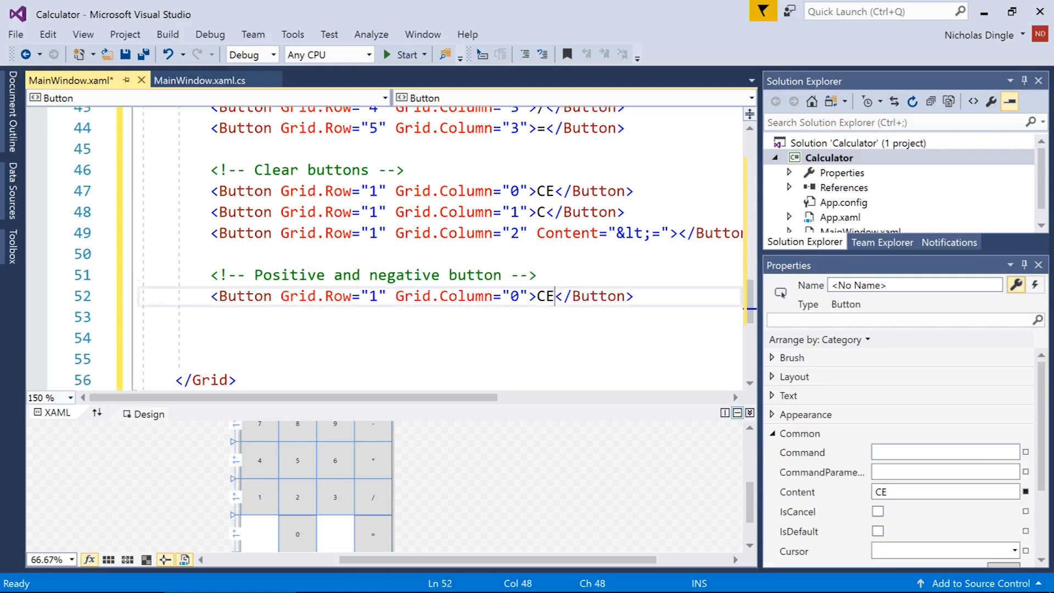
pyautogui.write('+-')
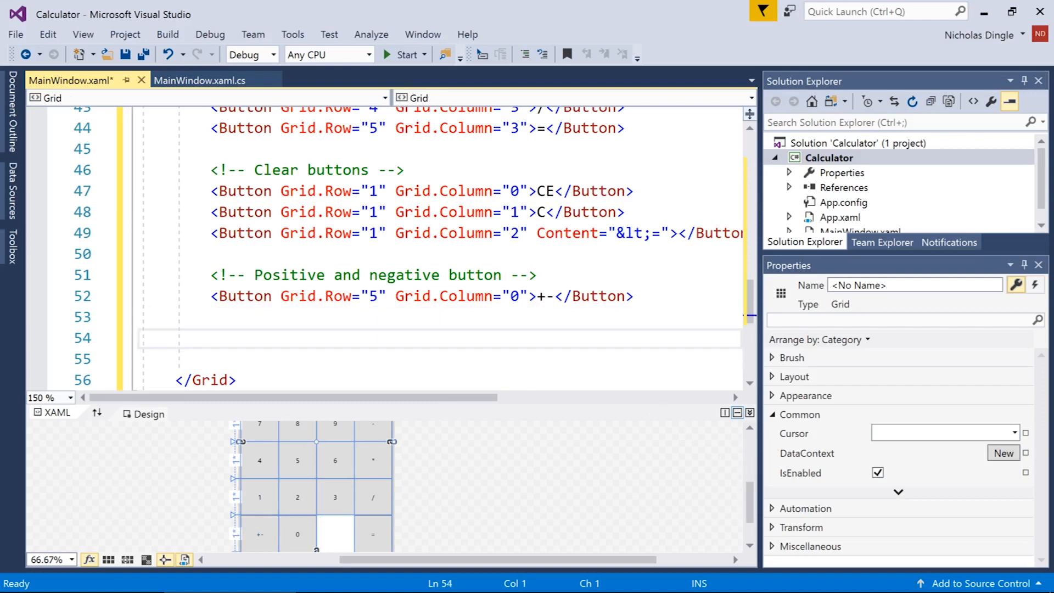
# Add a 'Display text box' comment and a TextBox holding 0 at row 0, column 0.
pyautogui.write('<!--')
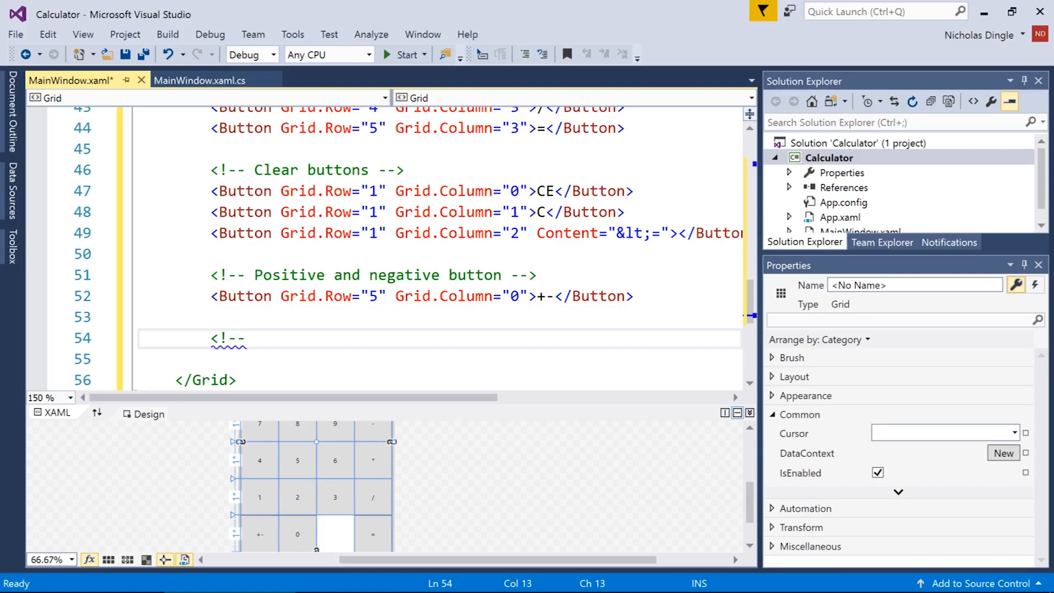
pyautogui.write('Display text box -->')
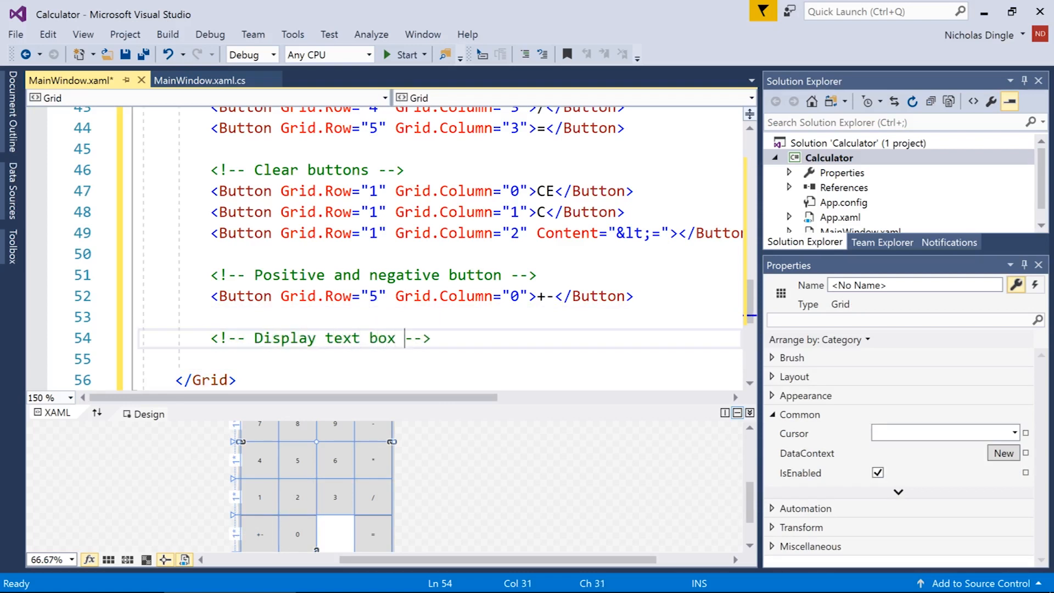
pyautogui.write('<TextBox Grid.')
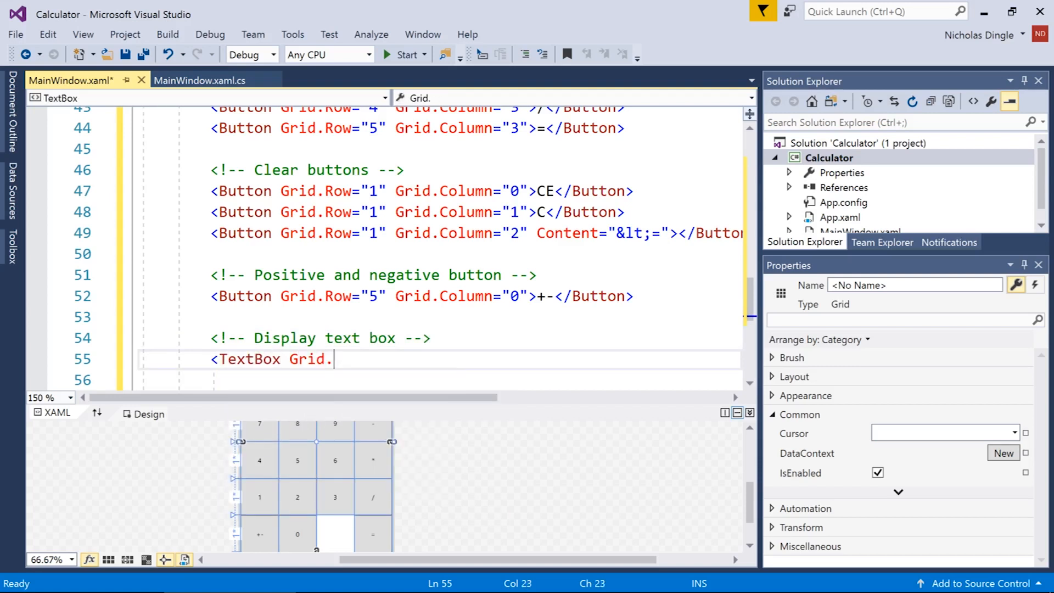
pyautogui.write('Row=""')
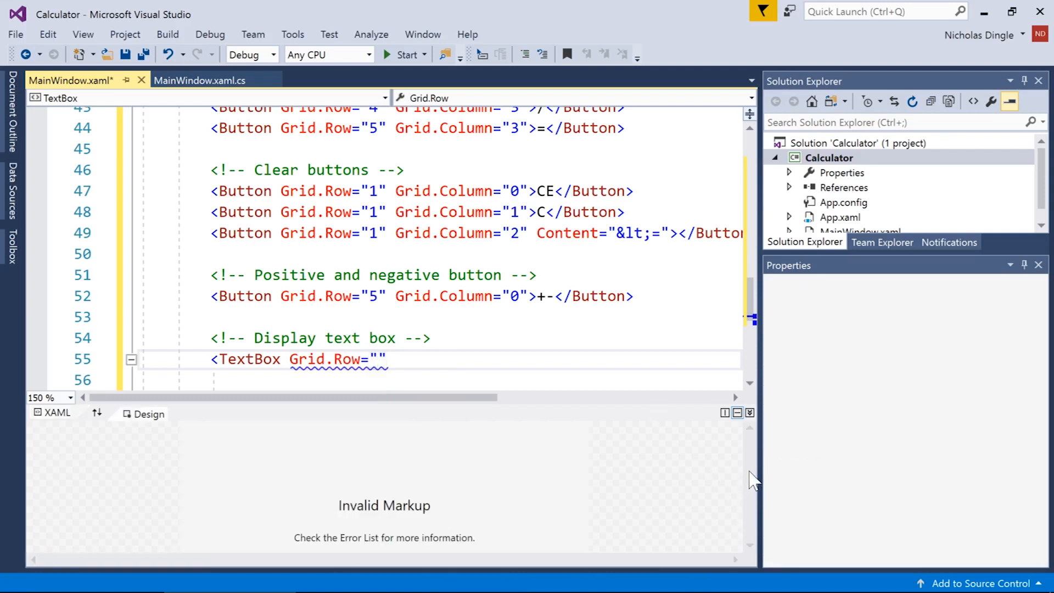
pyautogui.write('0')
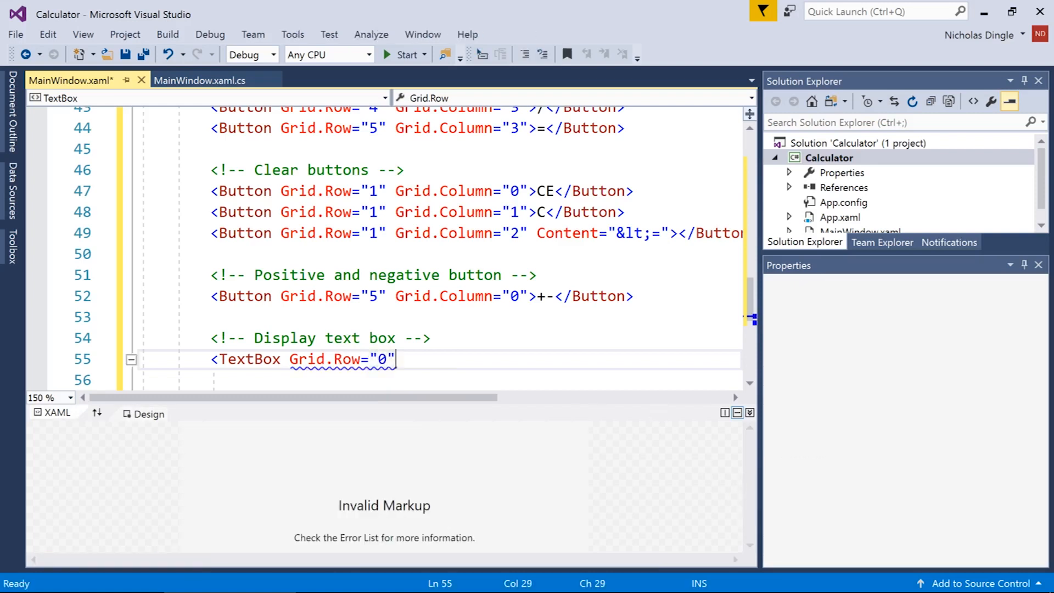
pyautogui.write('grid')
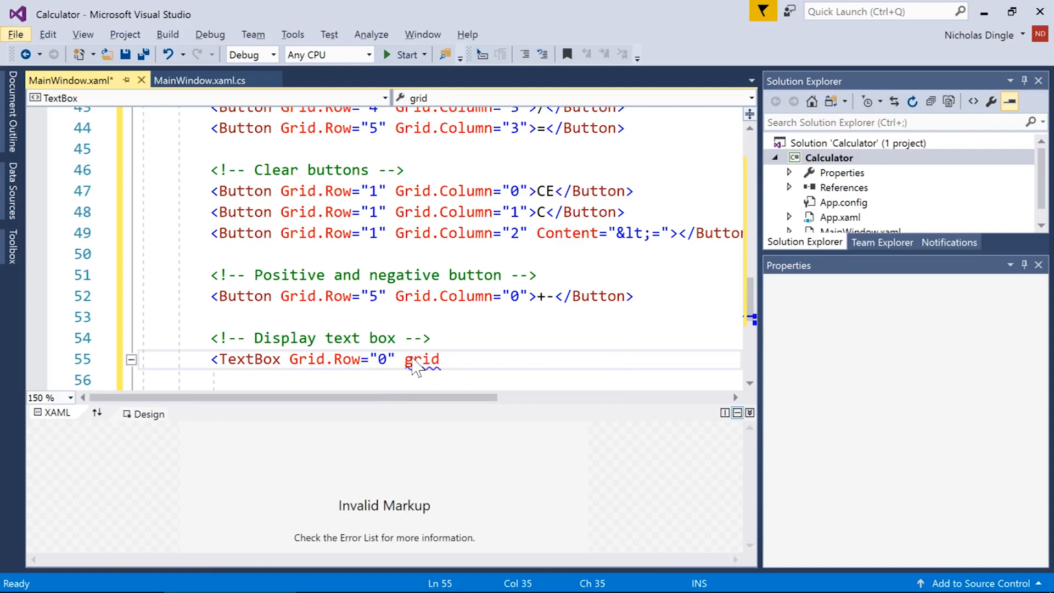
pyautogui.write('.col')
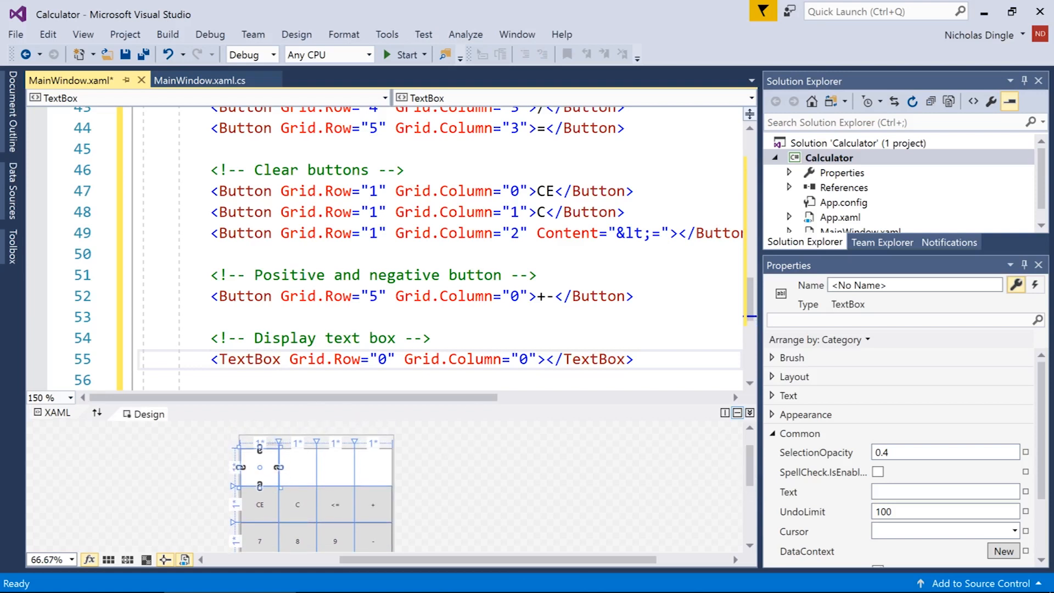
pyautogui.write('0')
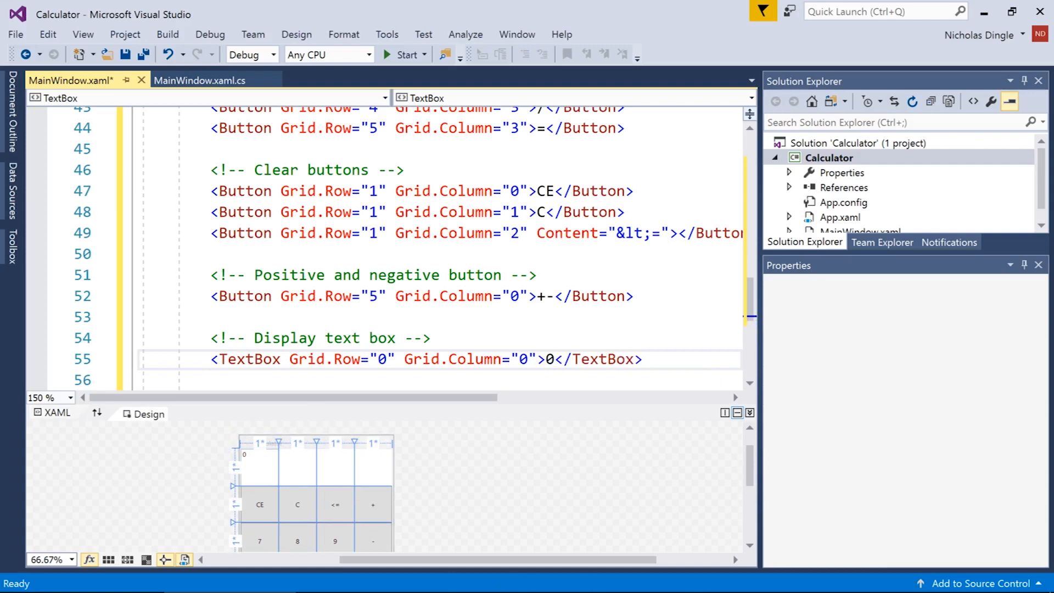
pyautogui.moveTo(732, 393)
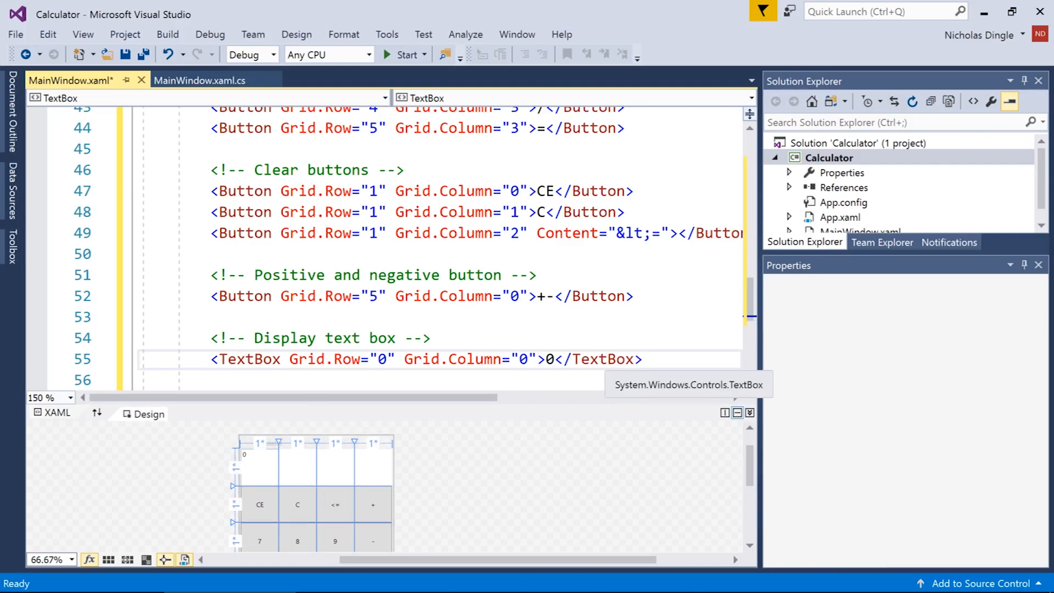
pyautogui.moveTo(262, 486)
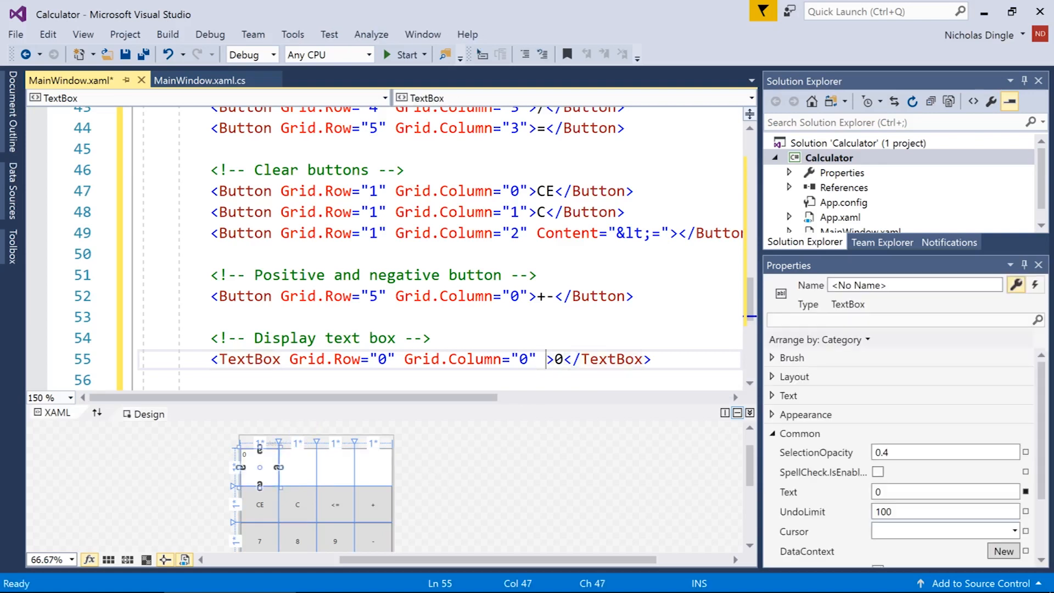
# Make the display TextBox span four columns and read-only, then save.
pyautogui.write('Grid.col')
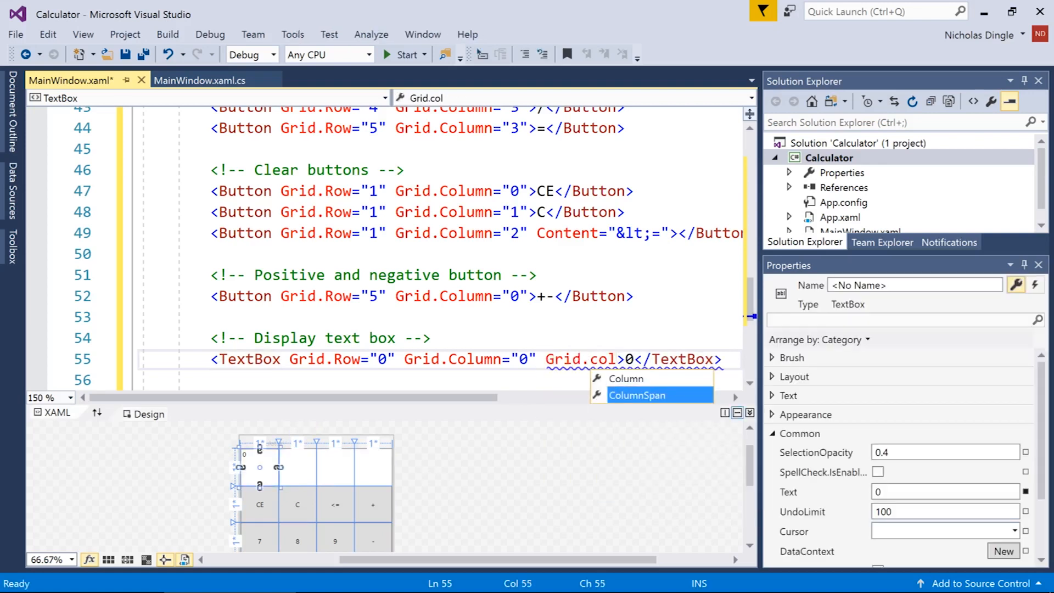
pyautogui.click(636, 394)
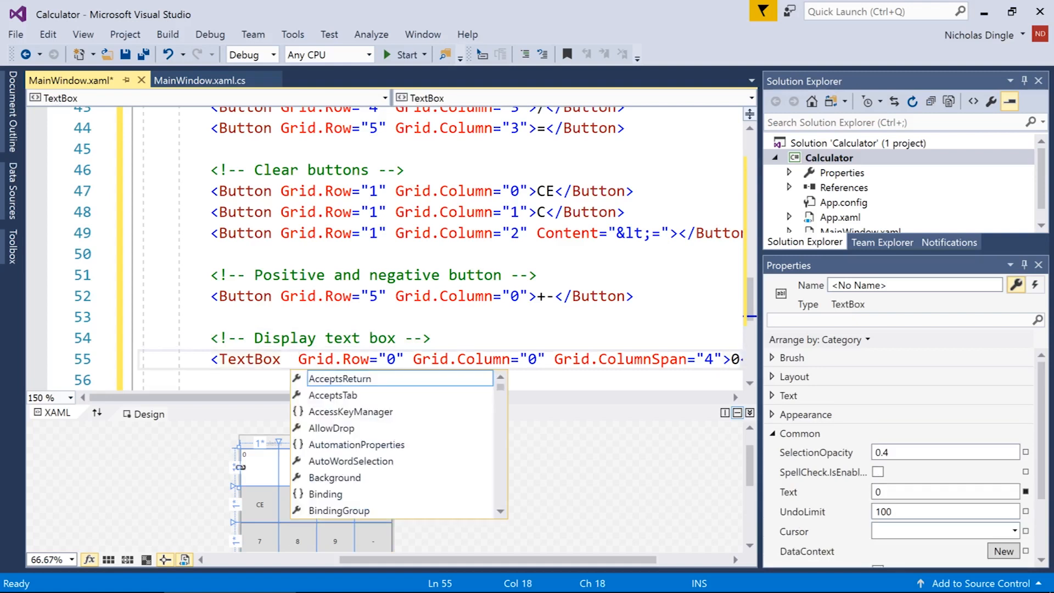
pyautogui.write('IsReadOnly="')
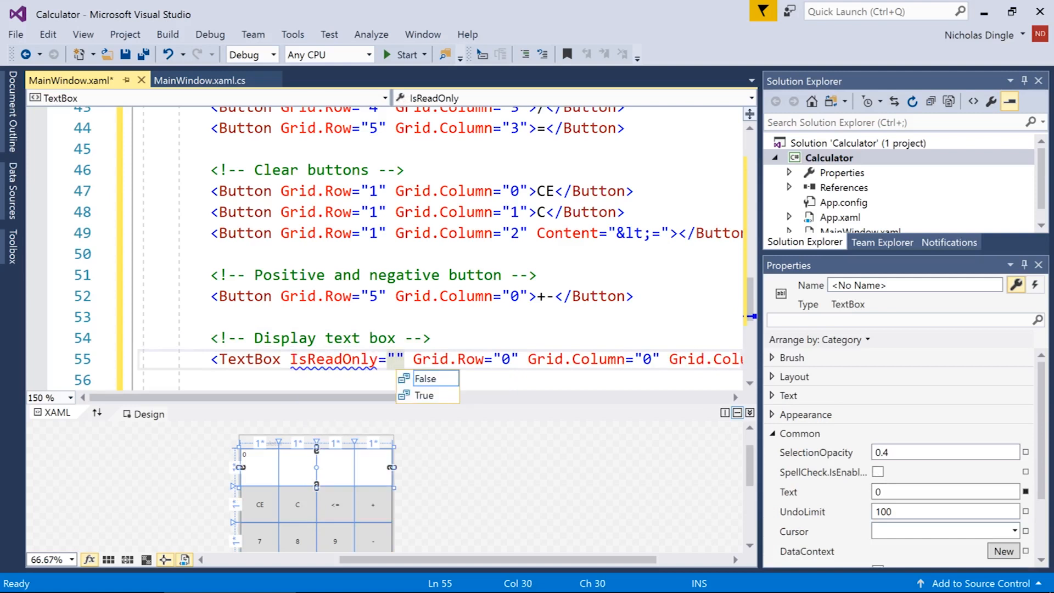
pyautogui.click(424, 395)
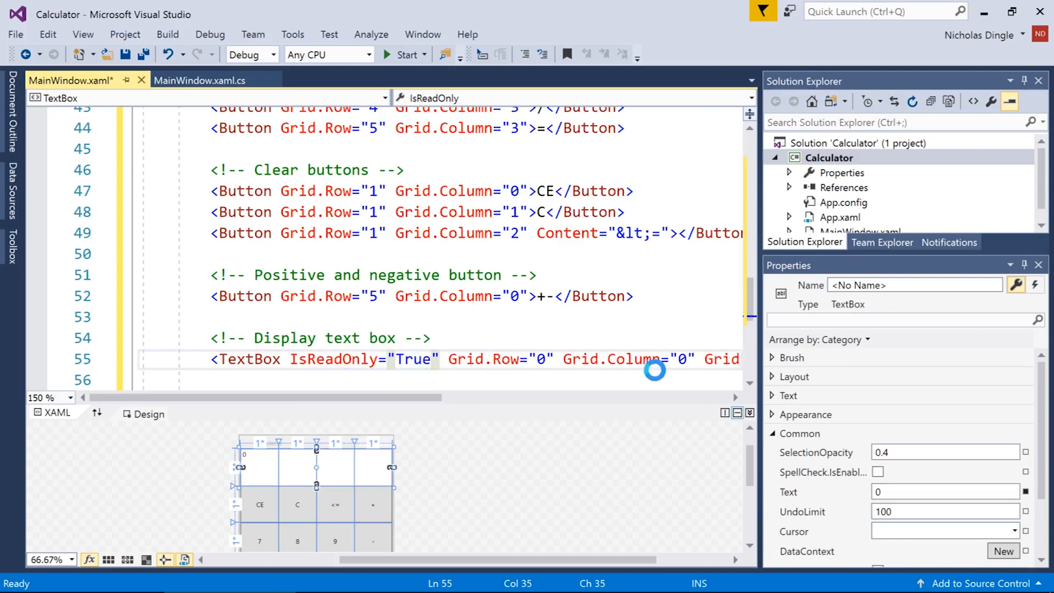
pyautogui.press('ctrl+s')
pyautogui.write('TextAlignment="" ')
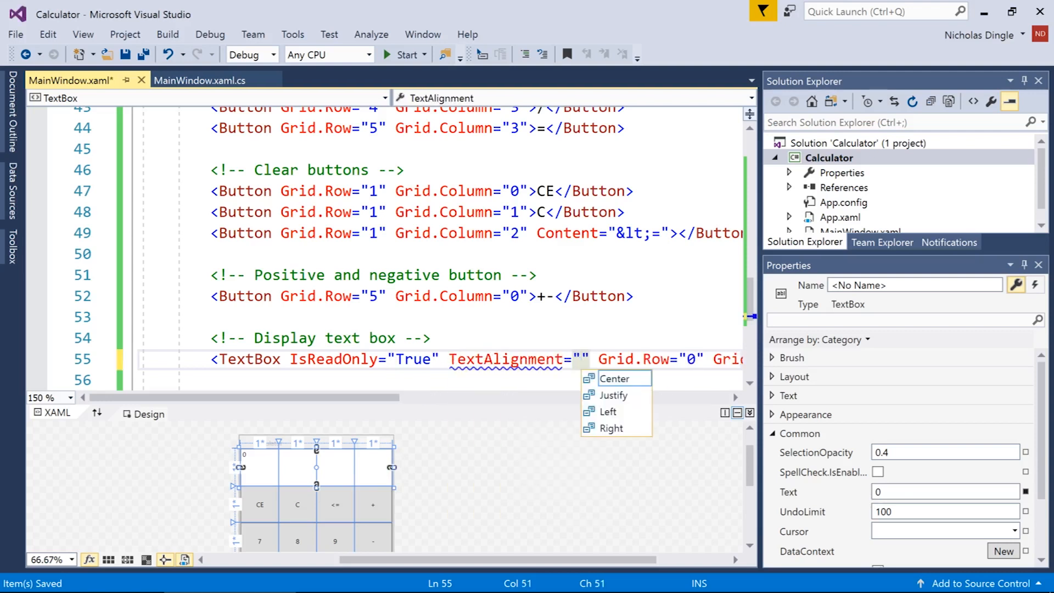
# Right- and bottom-align the display, with font size 30 and border thickness 0.
pyautogui.click(611, 428)
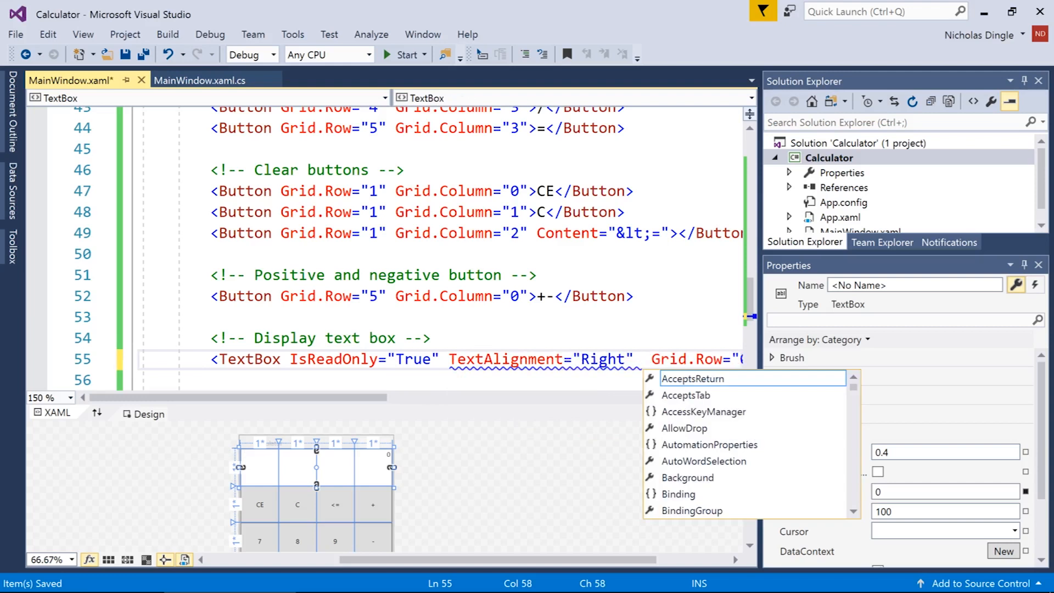
pyautogui.write('vert')
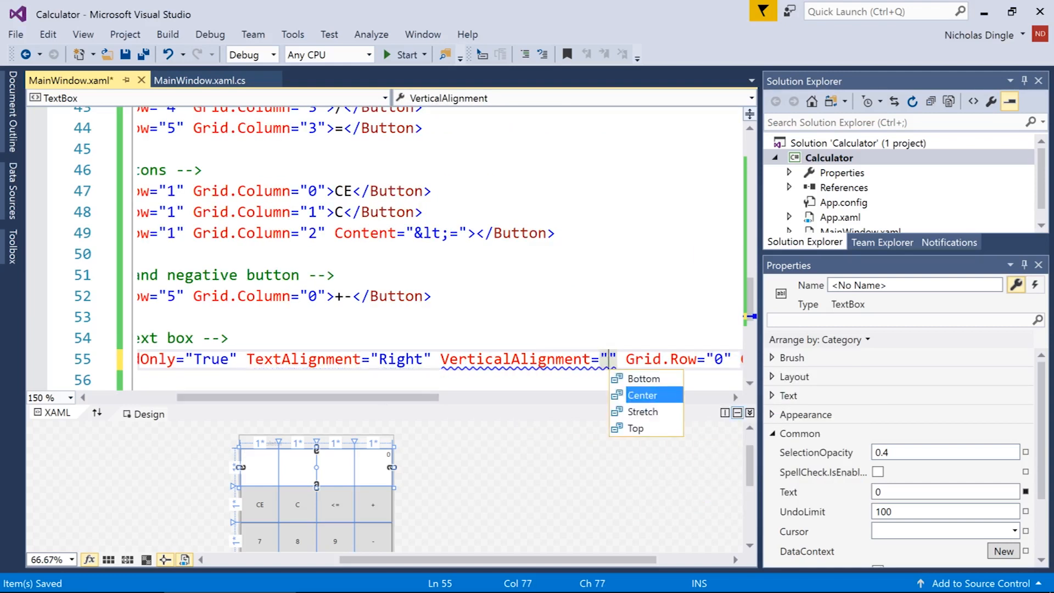
pyautogui.click(644, 378)
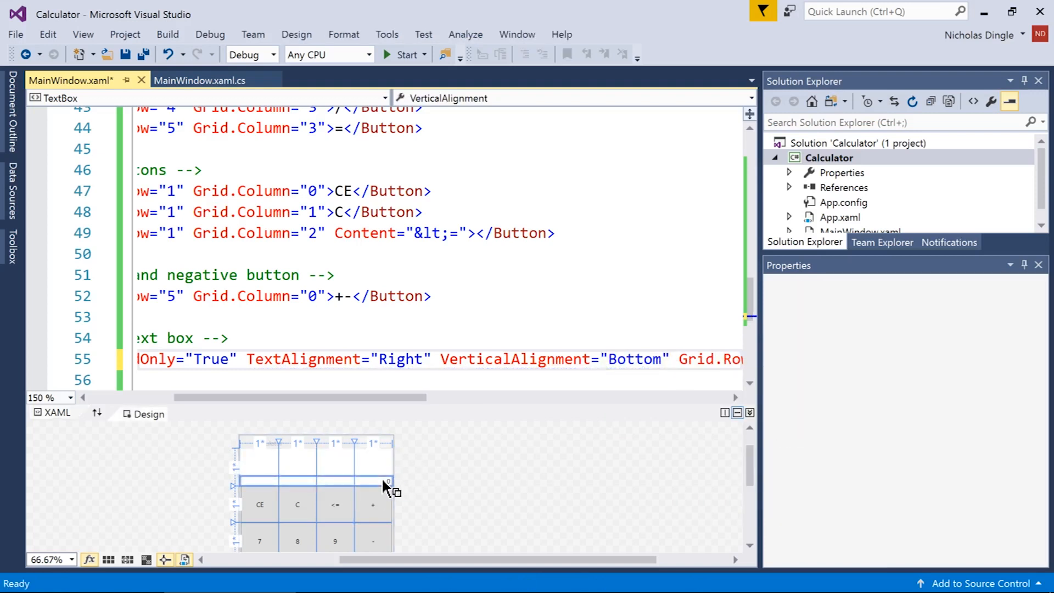
pyautogui.click(316, 480)
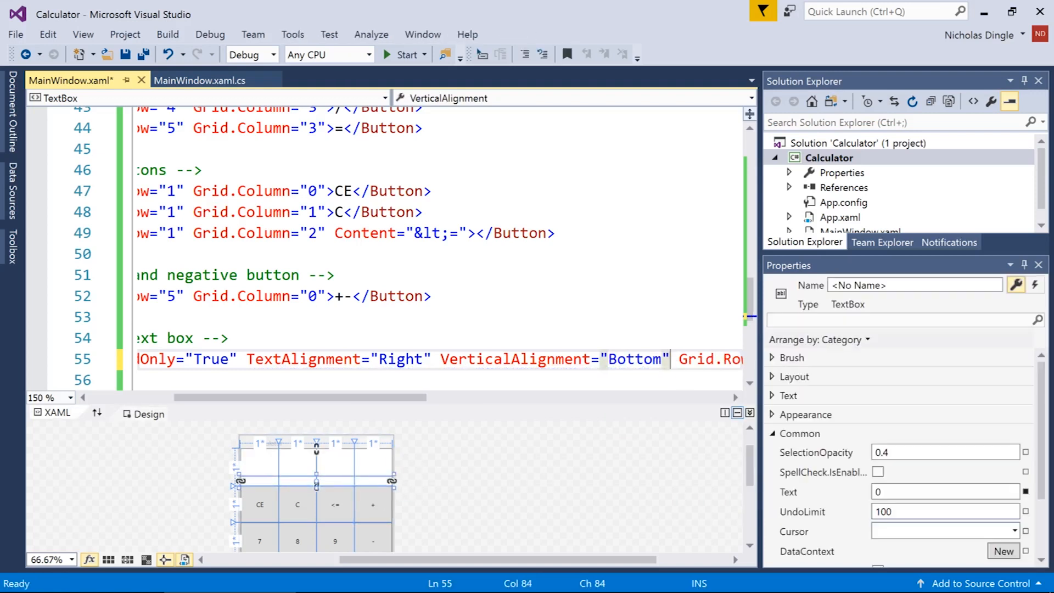
pyautogui.write('fontsize')
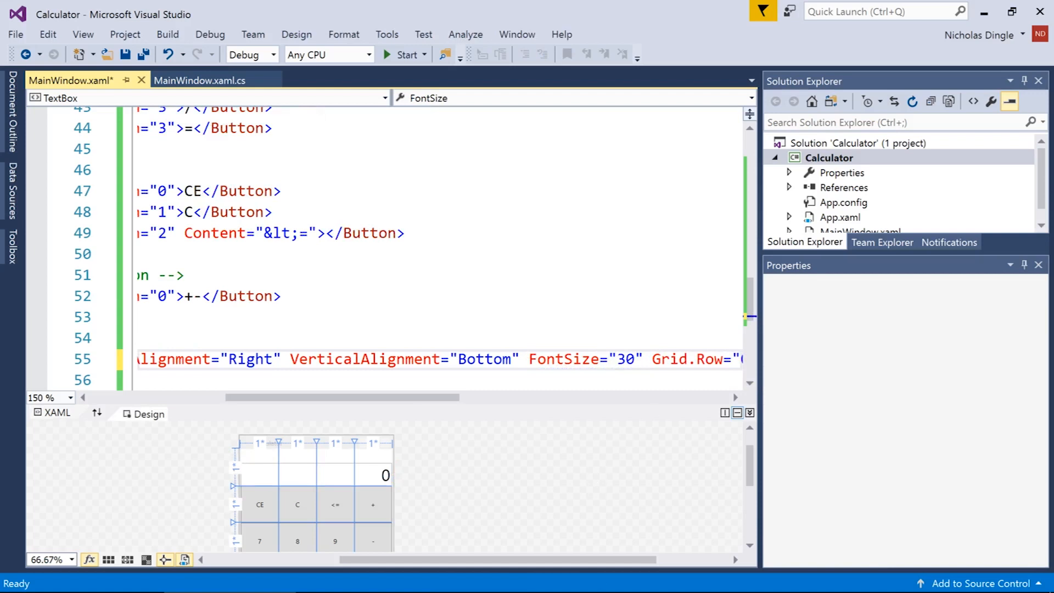
pyautogui.moveTo(537, 492)
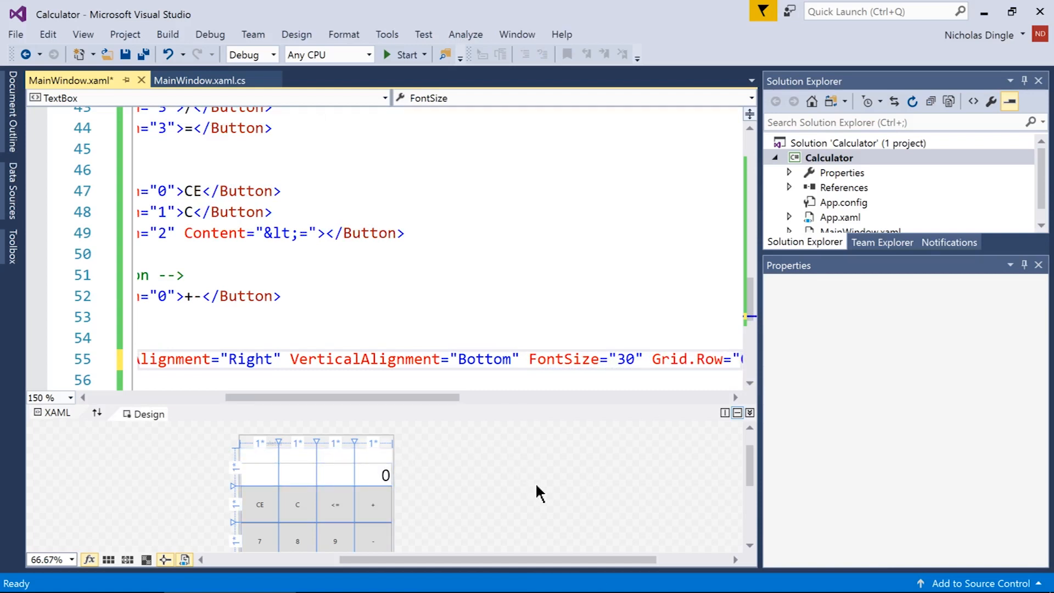
pyautogui.click(385, 475)
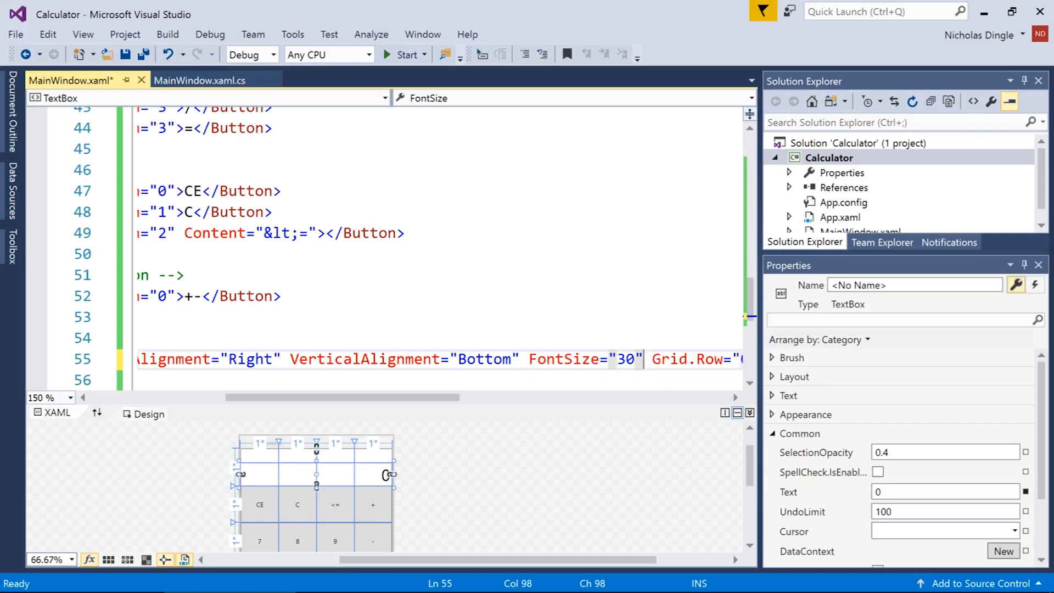
pyautogui.write('bor')
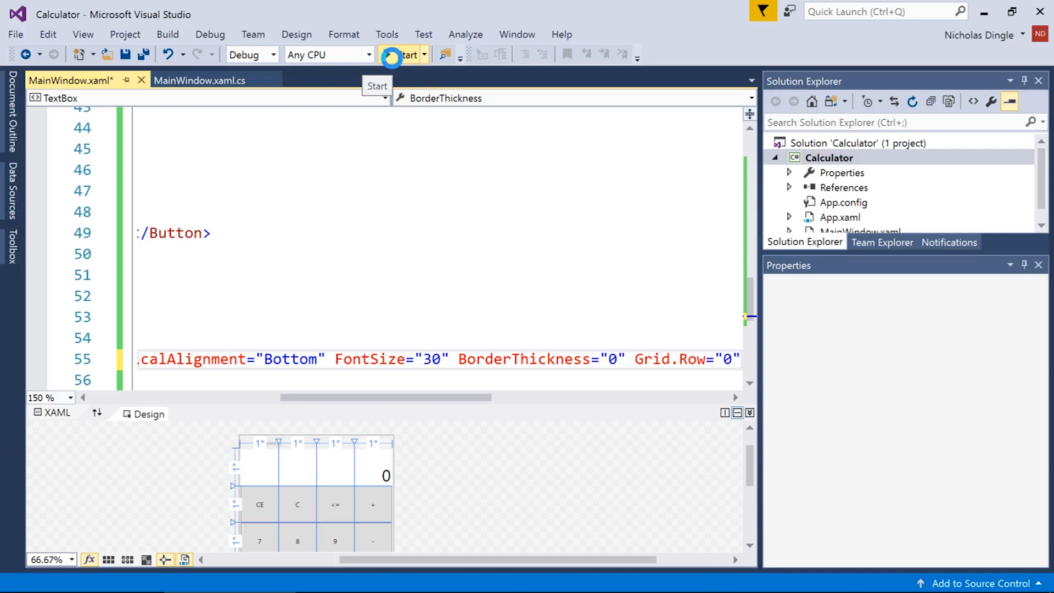
# Build and run the calculator, view its keypad and right-aligned 0 display, then close it.
pyautogui.click(406, 55)
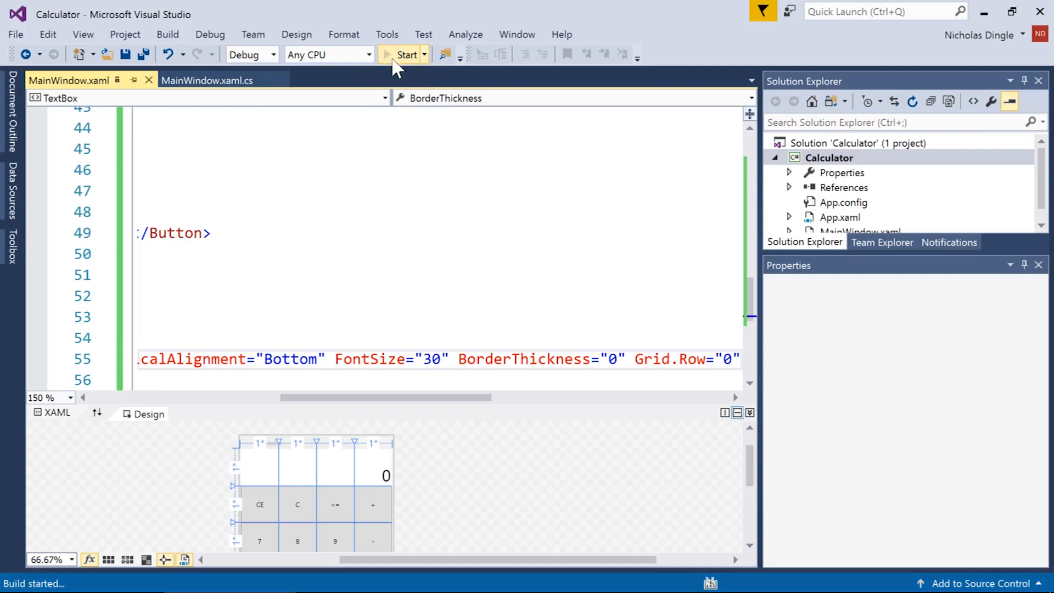
pyautogui.click(406, 54)
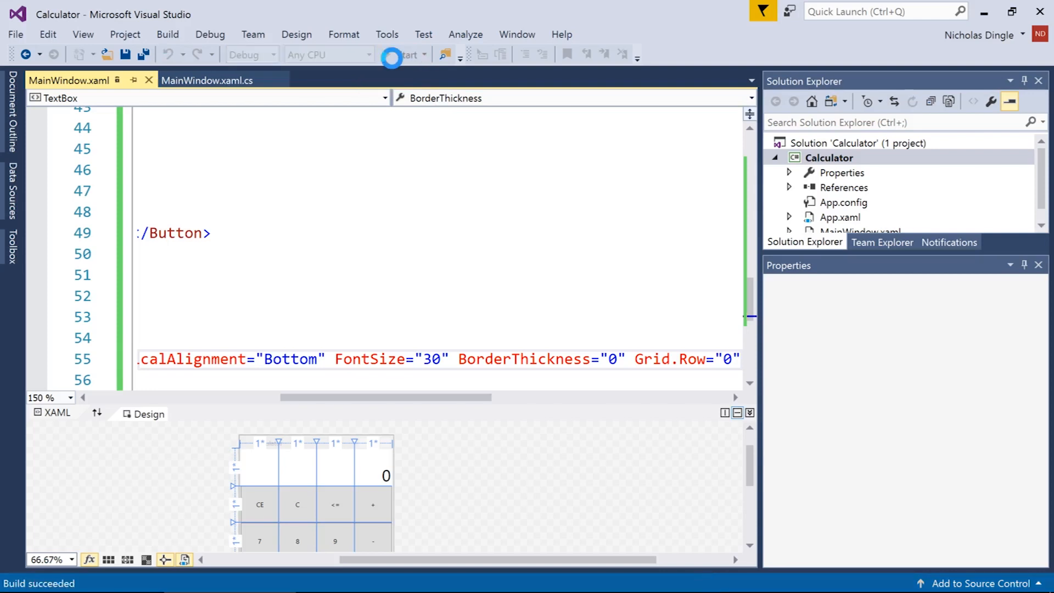
pyautogui.click(404, 54)
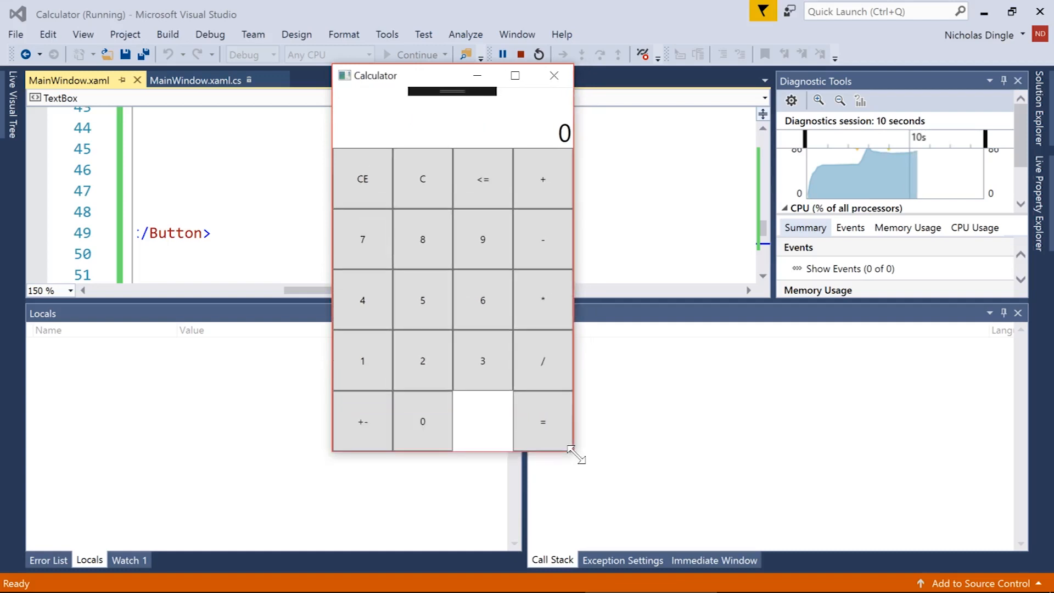
pyautogui.click(554, 74)
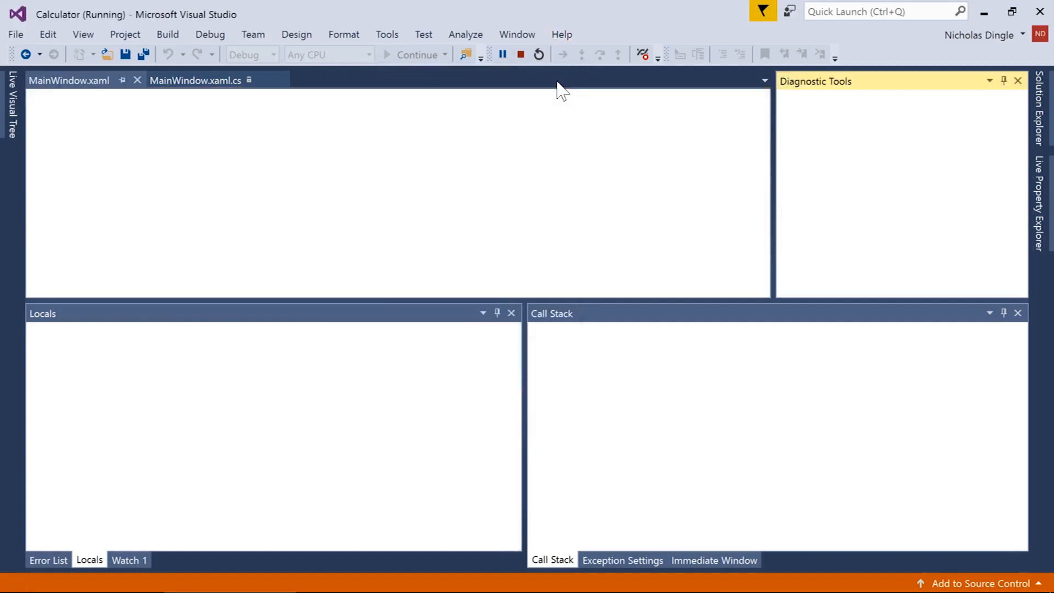
pyautogui.click(519, 55)
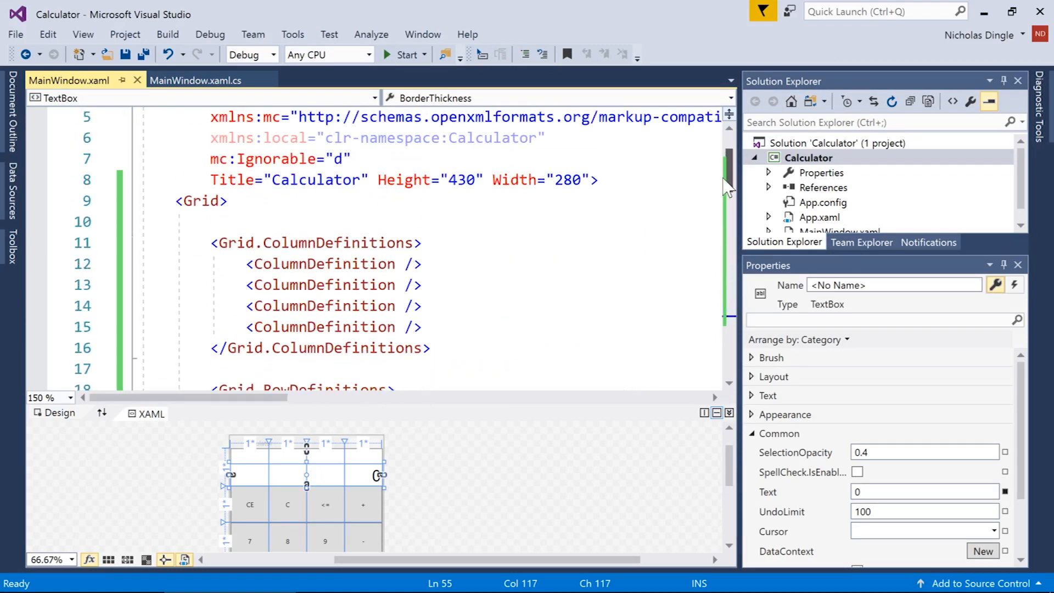
# Name the number buttons btn7 through btn3, starting with x:Name="btn7" on the 7 button.
pyautogui.scroll(-3)
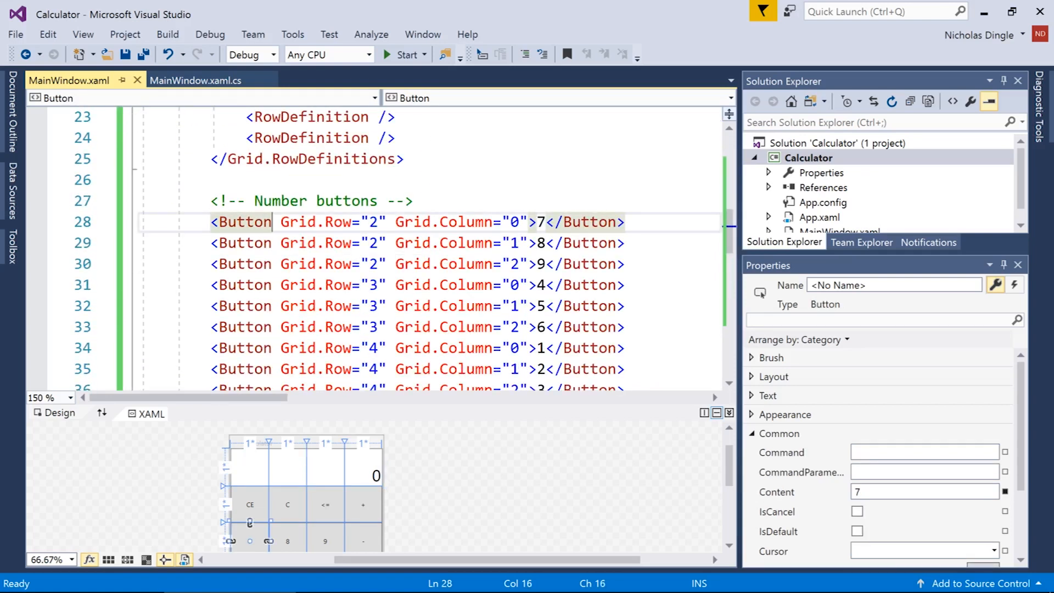
pyautogui.write('x:Name')
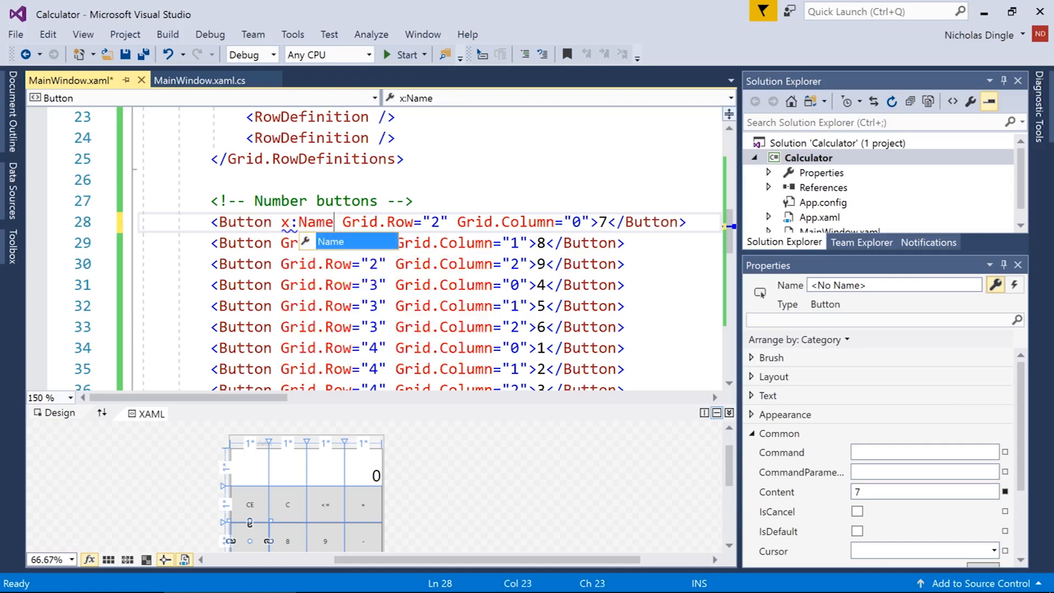
pyautogui.write('="')
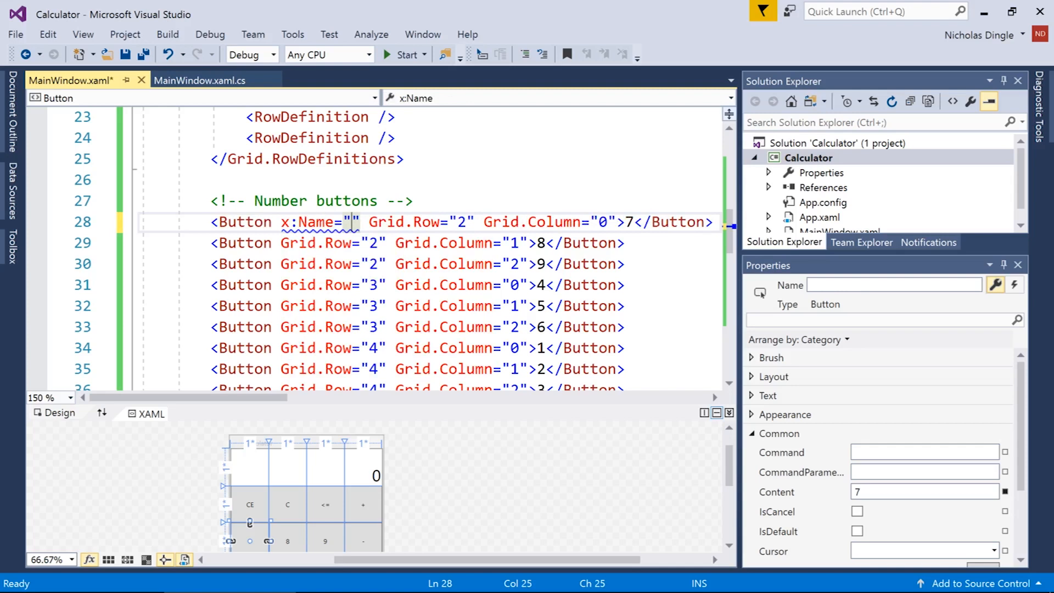
pyautogui.write('btn')
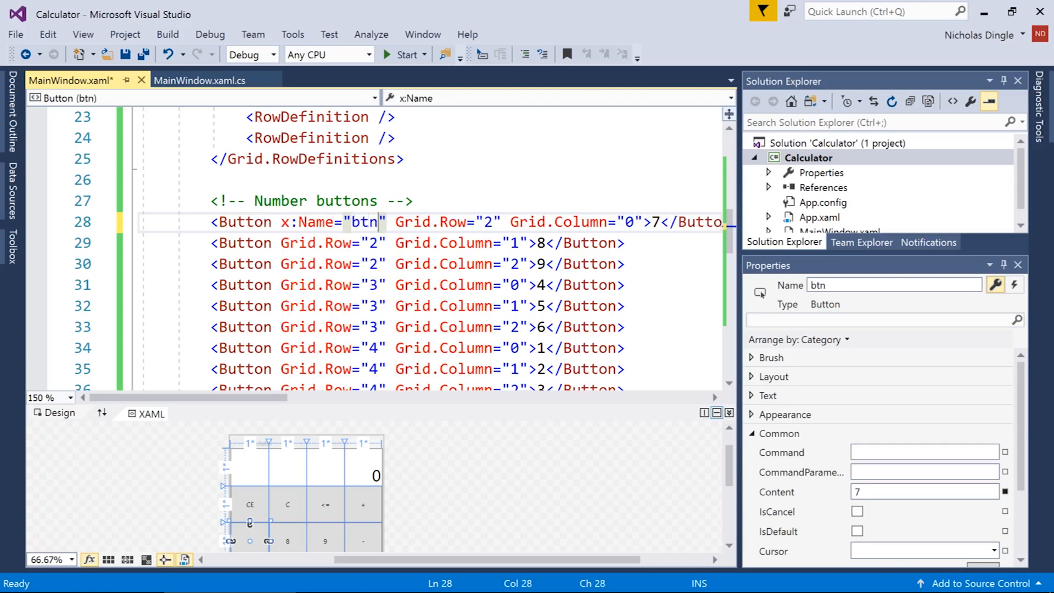
pyautogui.write('7')
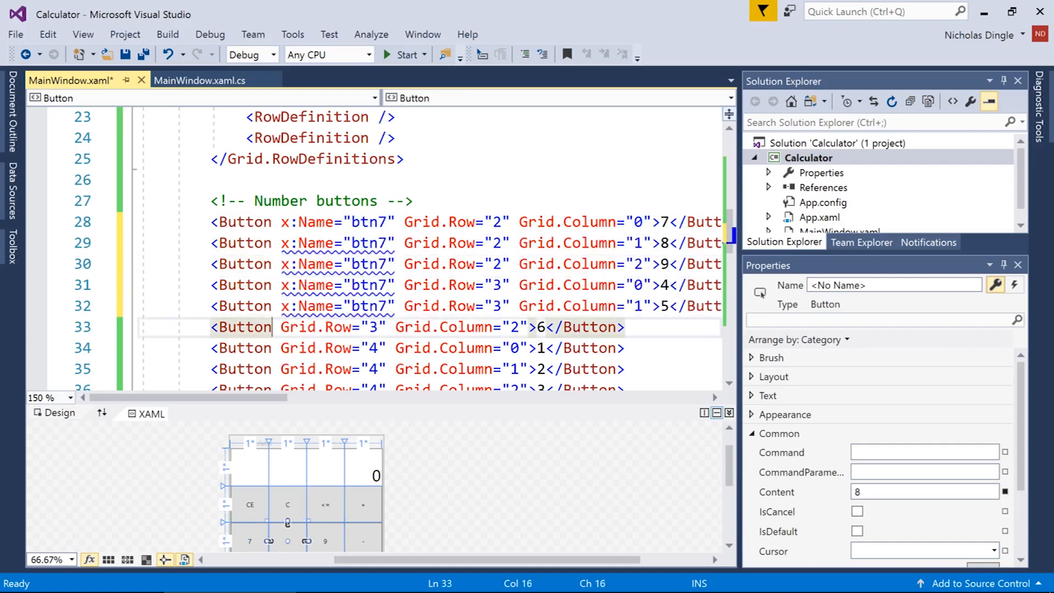
pyautogui.write('x:Name="btn7"')
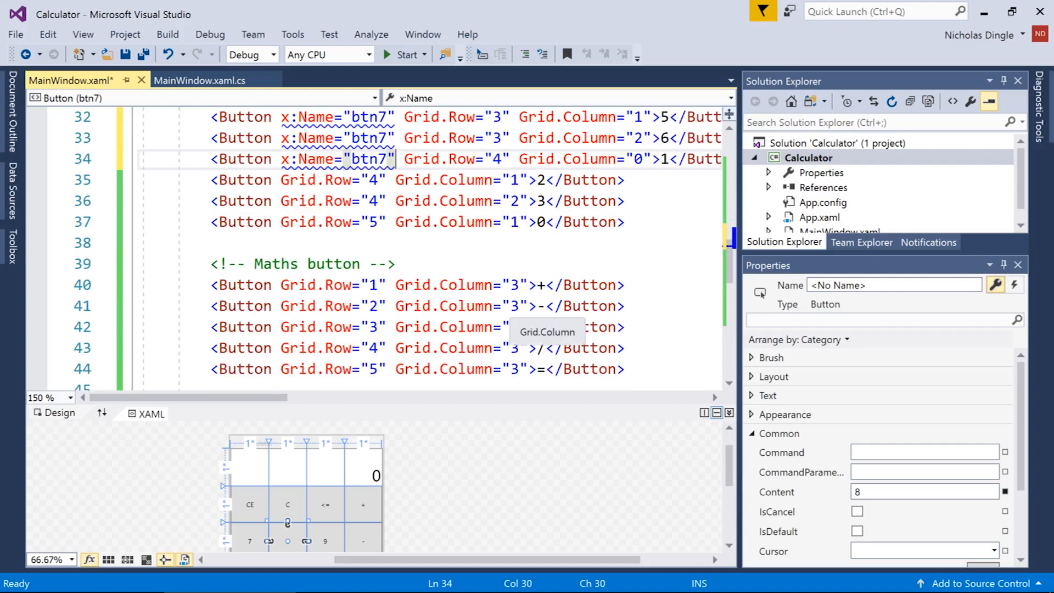
pyautogui.scroll(-3)
pyautogui.write(' x:Name="btn3"')
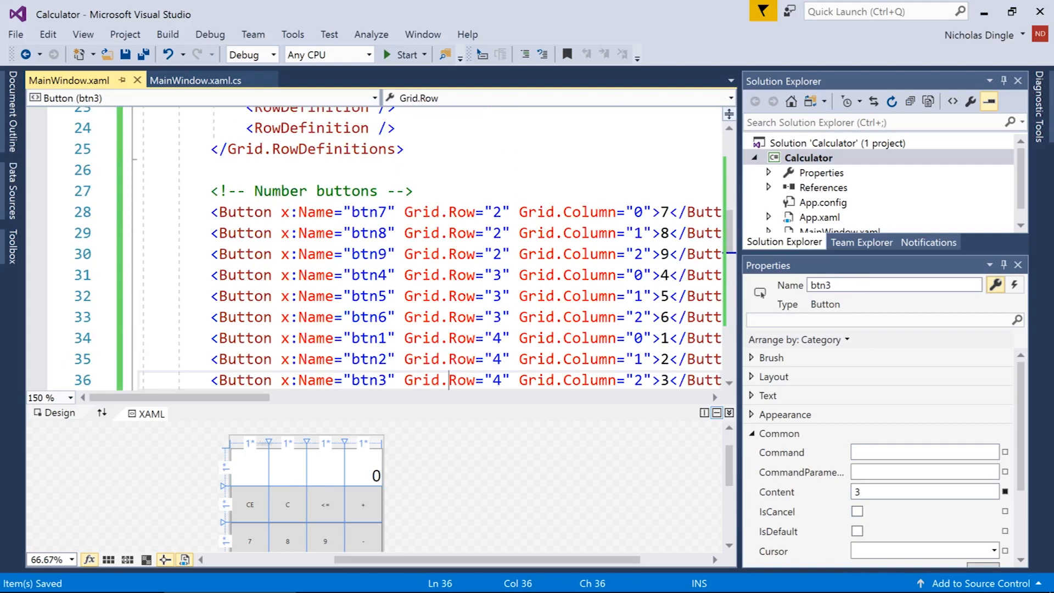
pyautogui.scroll(-3)
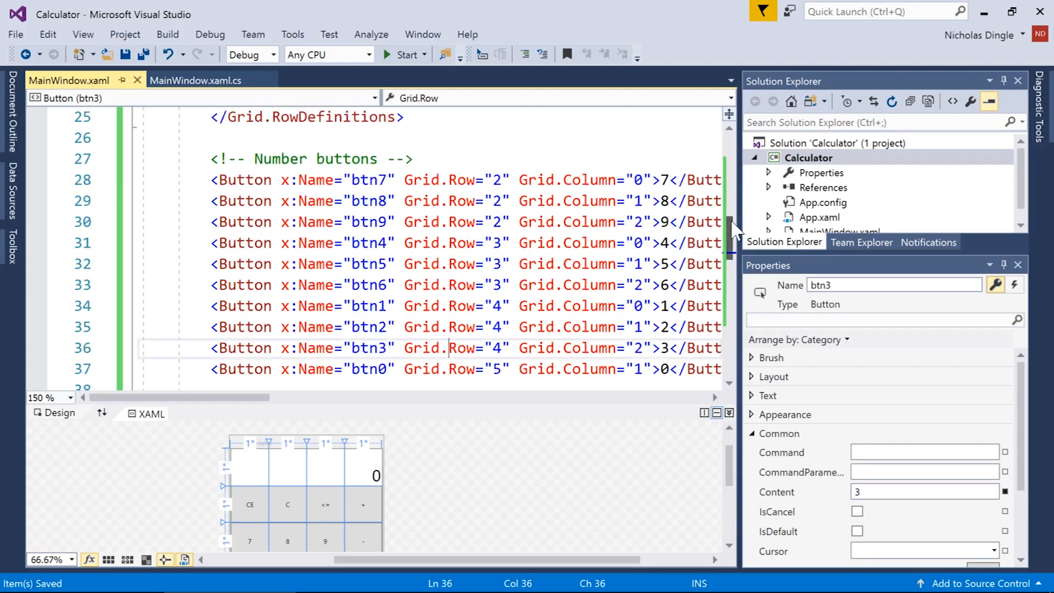
pyautogui.scroll(-3)
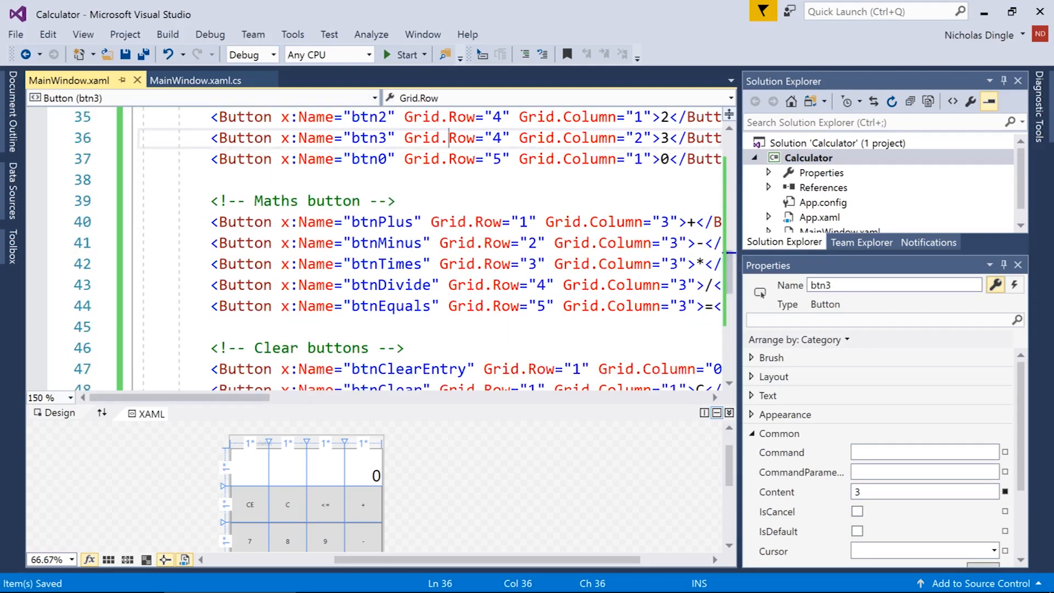